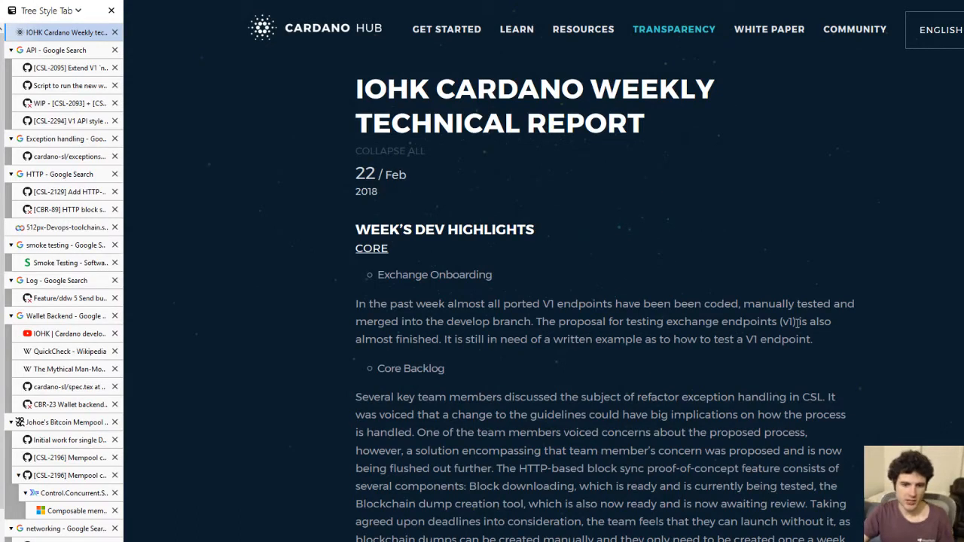
{"action": "mouse_move", "coordinate": [651, 334]}
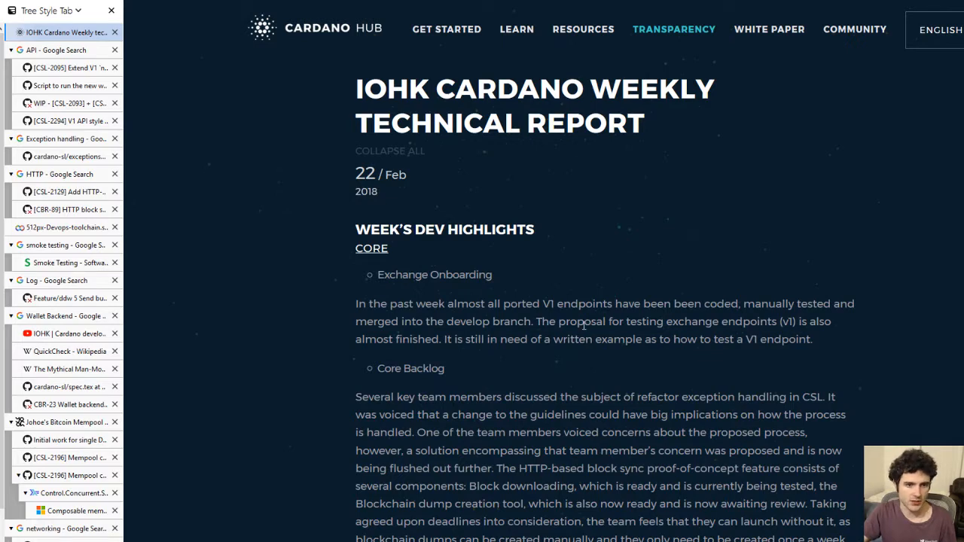
From the V1 endpoints mention, view the CSL-2095 newWallet endpoint PR and the WIP CSL-2093/2094 PR.
{"action": "scroll", "scroll_direction": "down", "scroll_amount": 3}
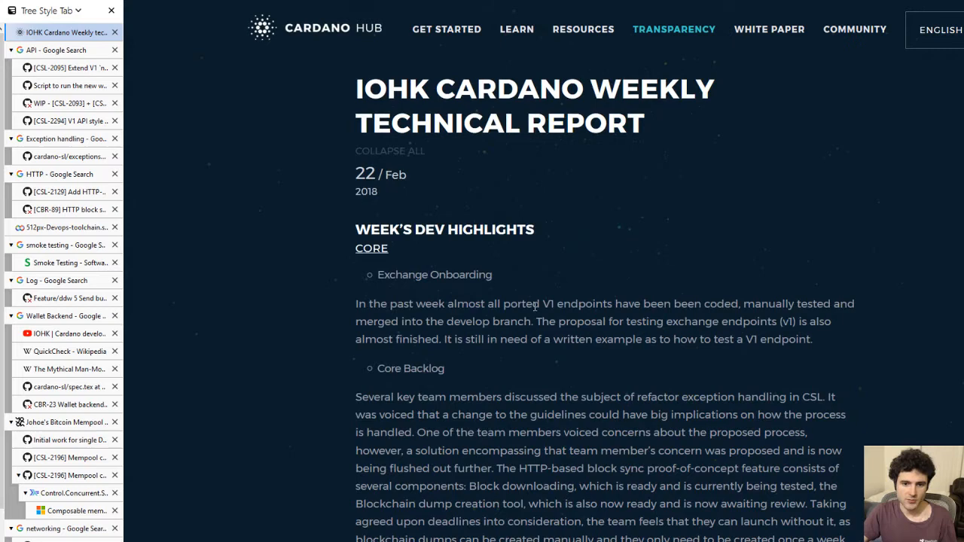
{"action": "double_click", "coordinate": [577, 304]}
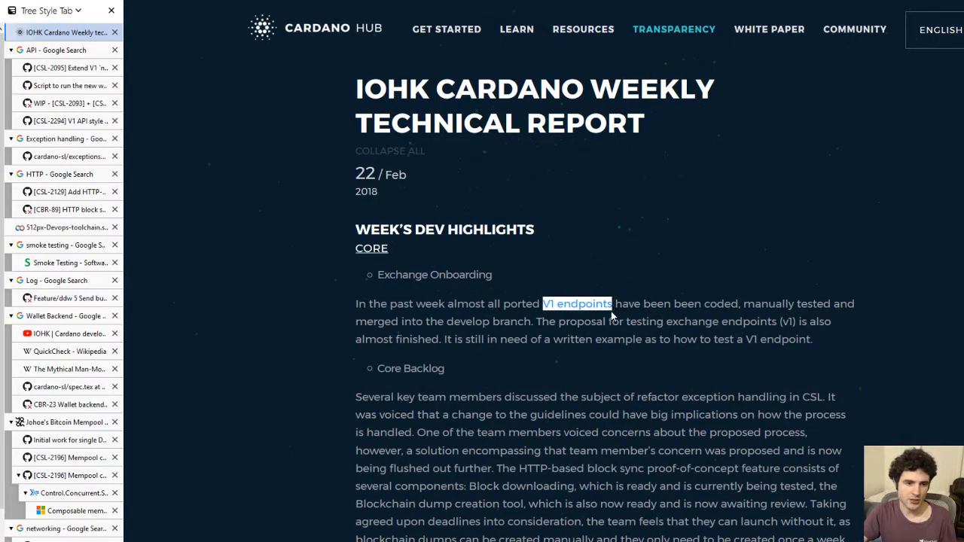
{"action": "left_click", "coordinate": [68, 67]}
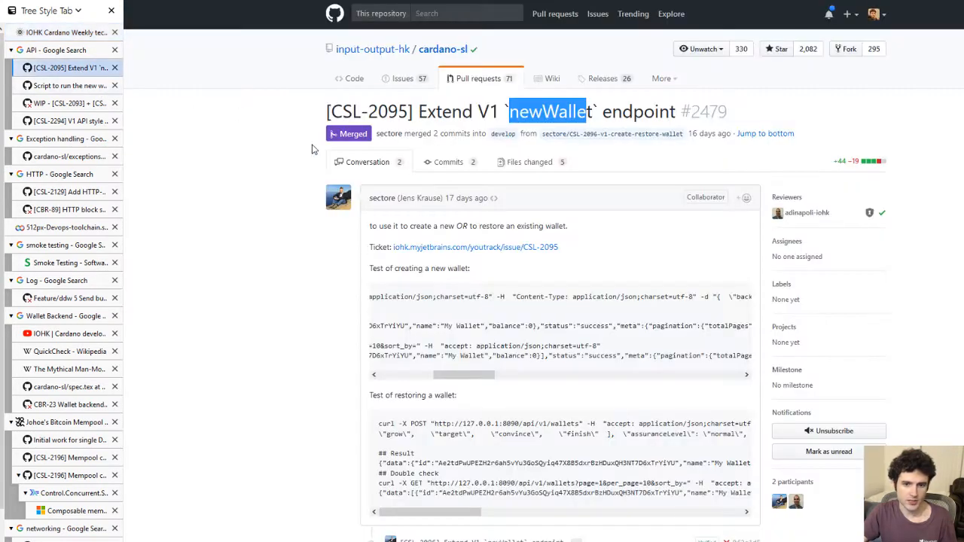
{"action": "left_click", "coordinate": [67, 103]}
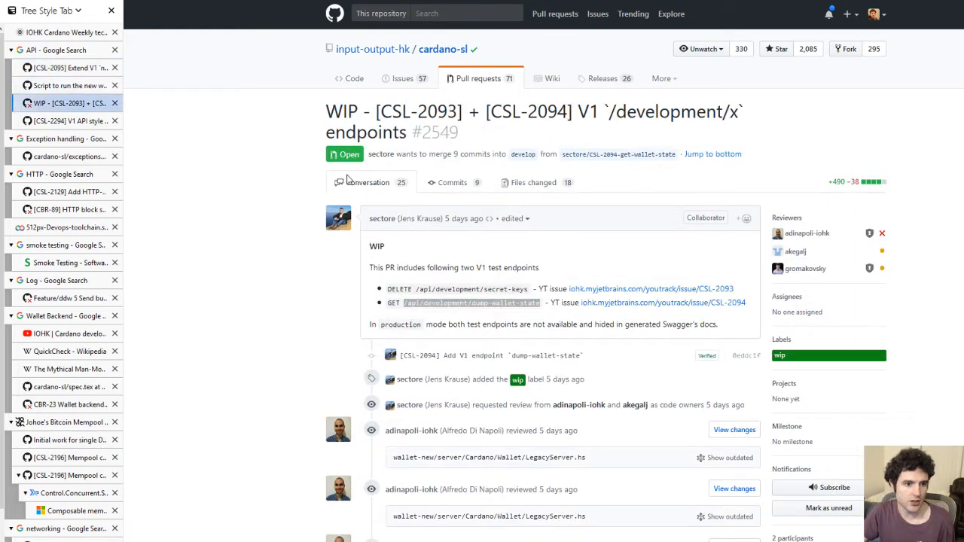
{"action": "left_click", "coordinate": [72, 66]}
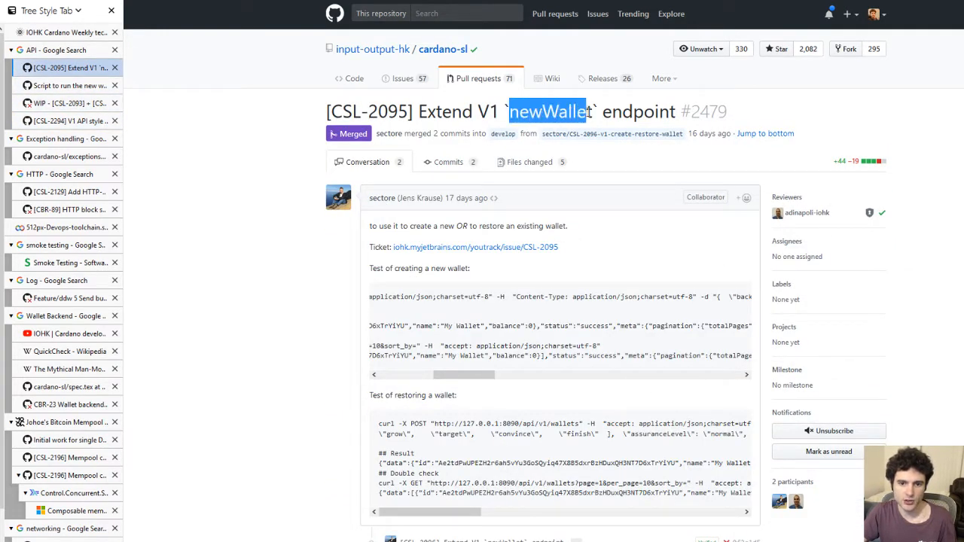
{"action": "left_click_drag", "start_coordinate": [464, 374], "coordinate": [521, 374]}
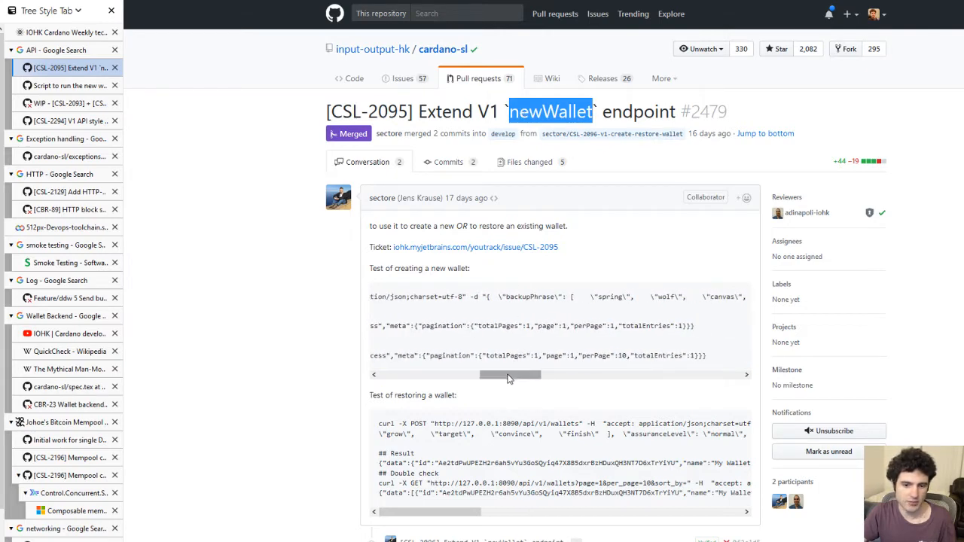
View the new wallet script pull request, then the CSL-2294 V1 API style changes pull request.
{"action": "left_click", "coordinate": [63, 85]}
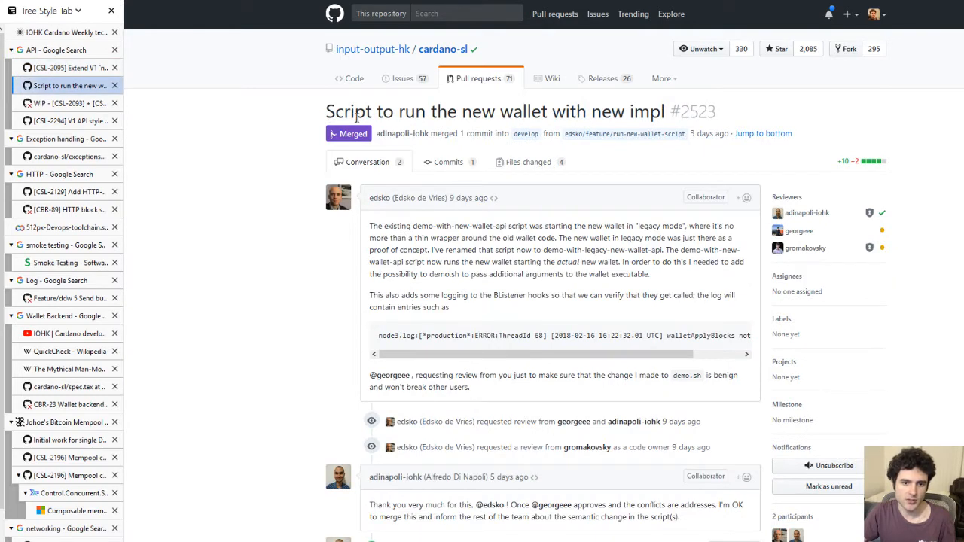
{"action": "left_click_drag", "start_coordinate": [413, 112], "coordinate": [649, 111]}
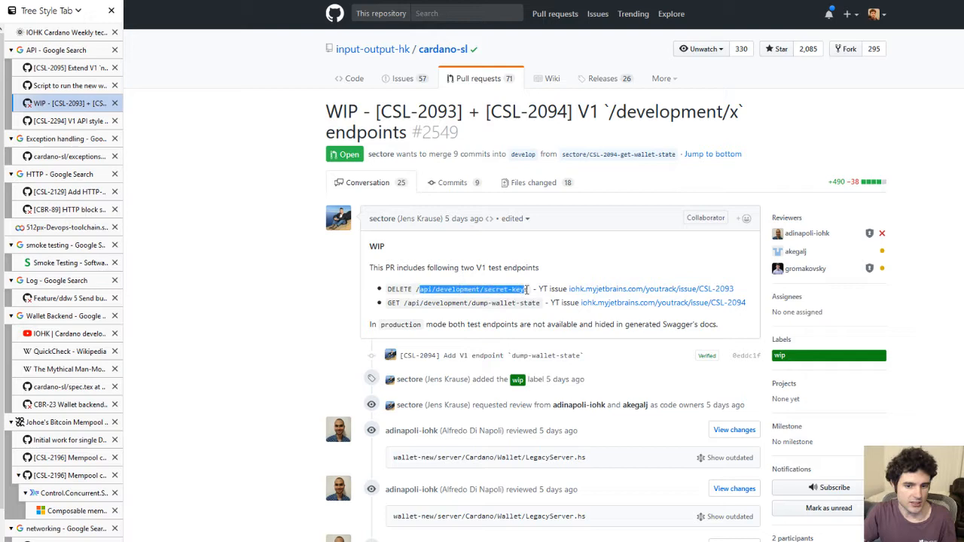
{"action": "left_click", "coordinate": [63, 121]}
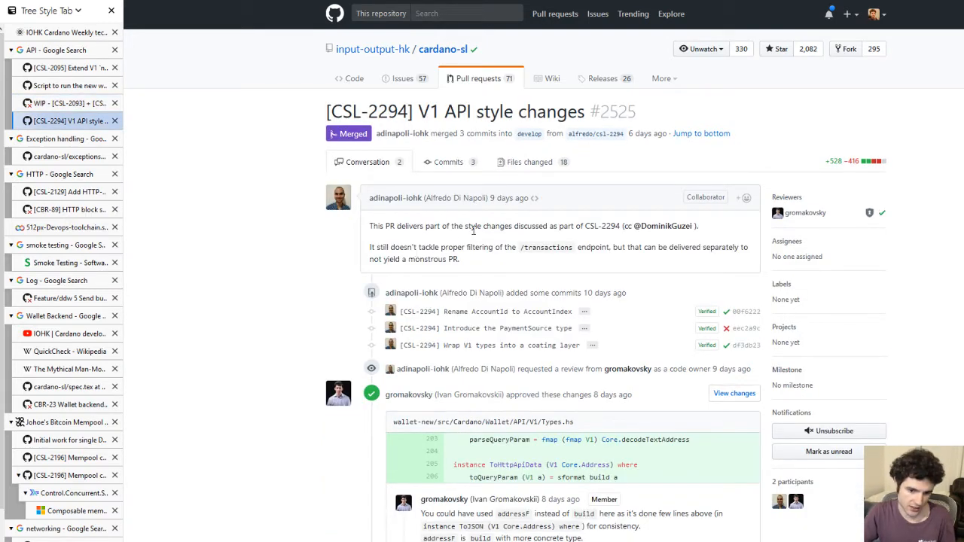
Return to the weekly report's Core Backlog section and highlight 'exception handling'.
{"action": "left_click", "coordinate": [63, 31]}
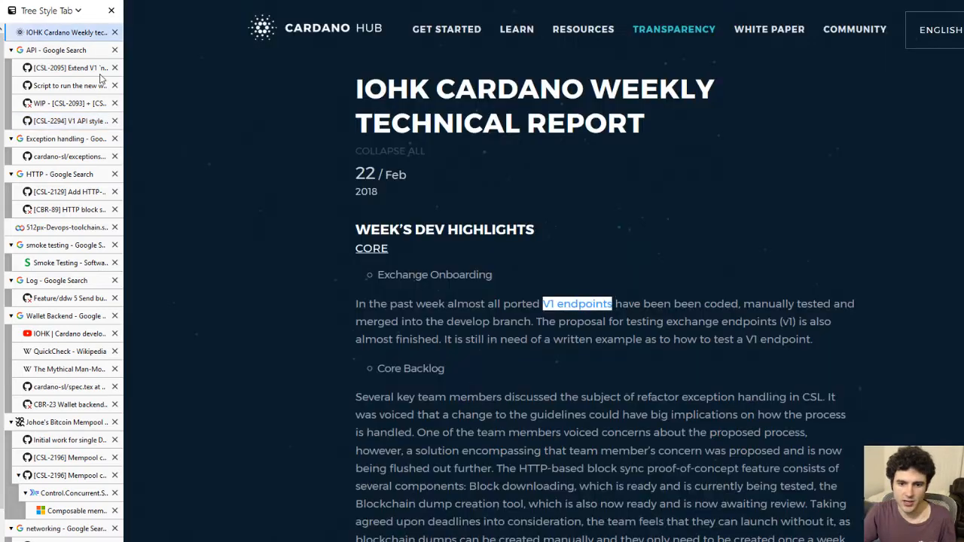
{"action": "scroll", "scroll_direction": "down", "scroll_amount": 3}
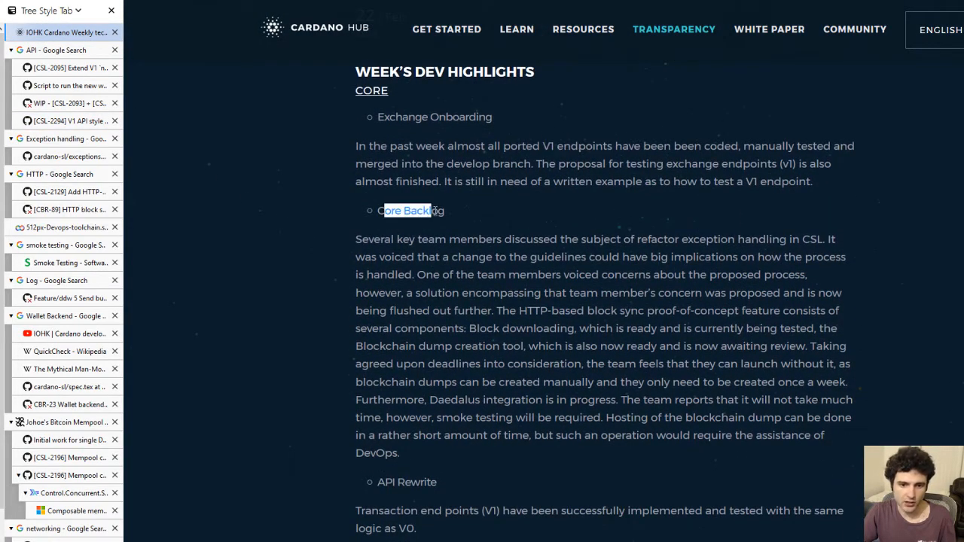
{"action": "scroll", "scroll_direction": "down", "scroll_amount": 3}
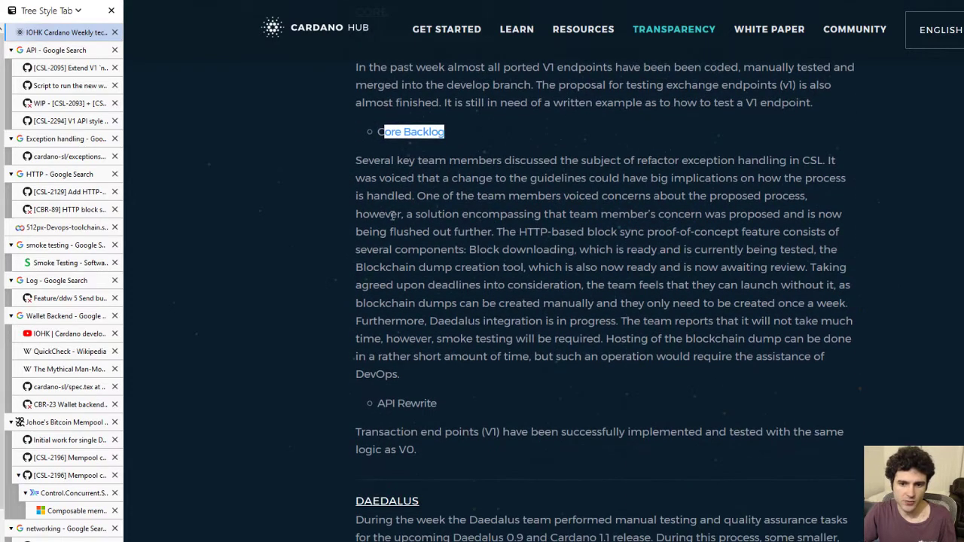
{"action": "mouse_move", "coordinate": [536, 228]}
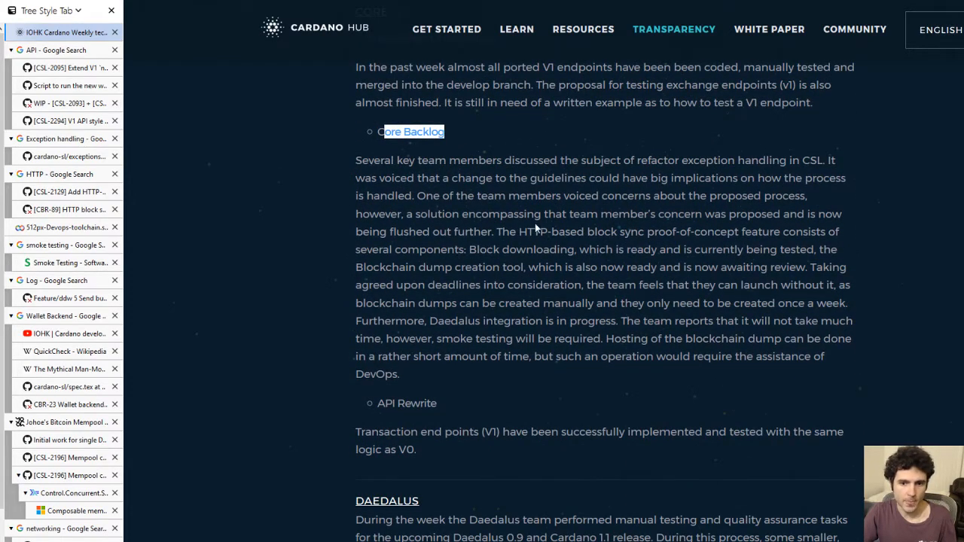
{"action": "mouse_move", "coordinate": [600, 164]}
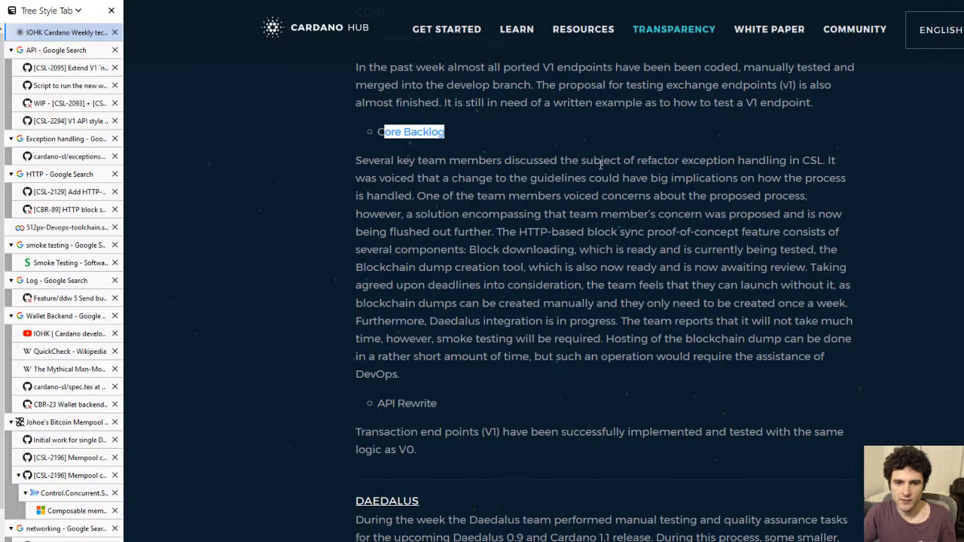
{"action": "left_click_drag", "start_coordinate": [380, 178], "coordinate": [696, 178]}
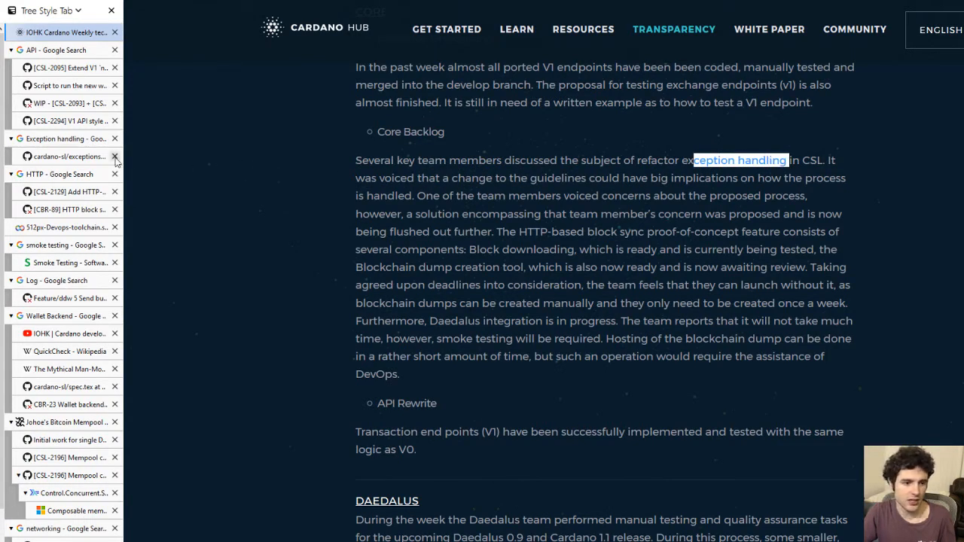
{"action": "mouse_move", "coordinate": [96, 152]}
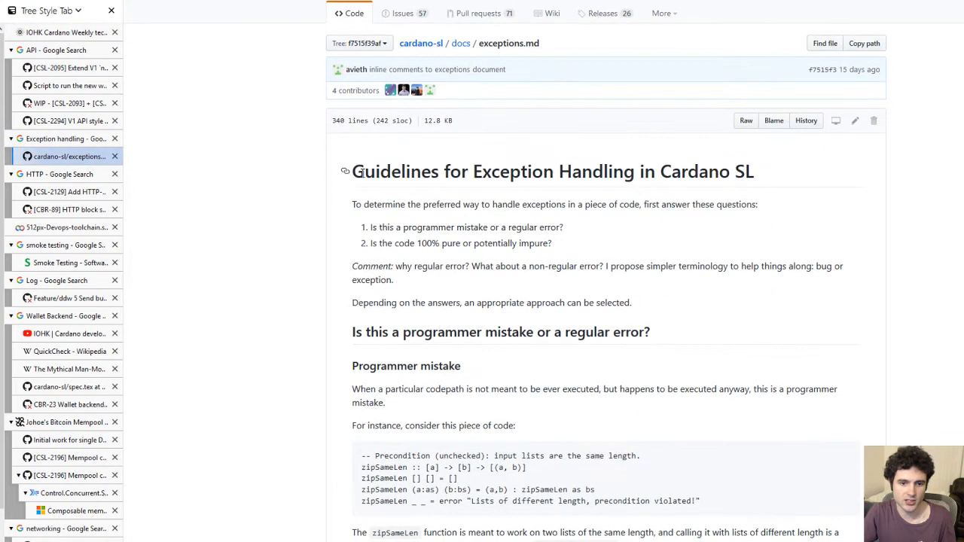
Read the Guidelines for Exception Handling in Cardano SL document, selecting 'Guidelines' in its title.
{"action": "double_click", "coordinate": [370, 172]}
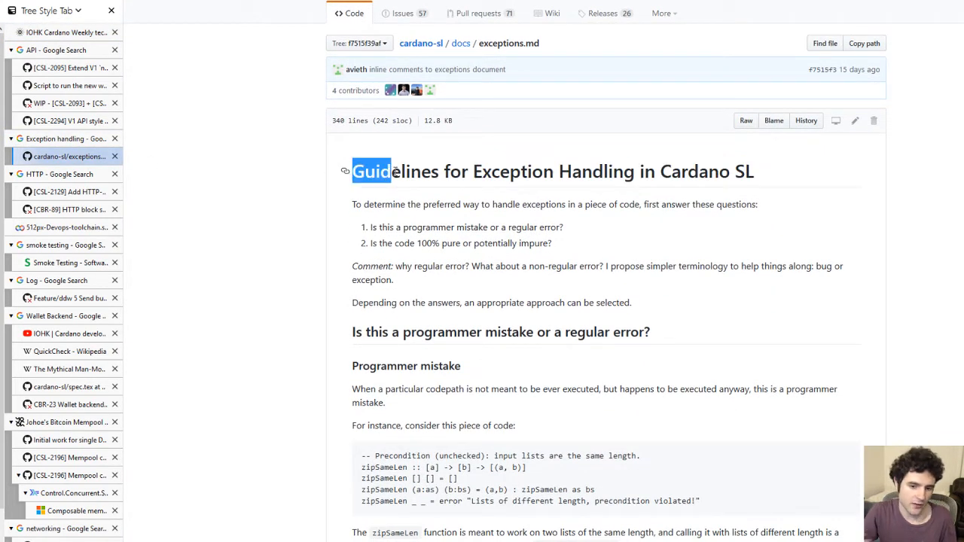
{"action": "mouse_move", "coordinate": [475, 174]}
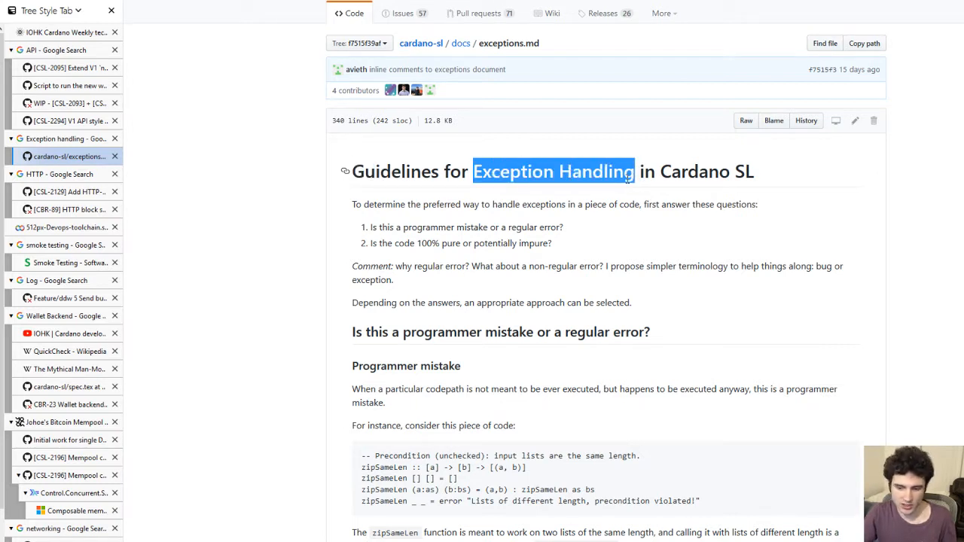
{"action": "scroll", "scroll_direction": "down", "scroll_amount": 3}
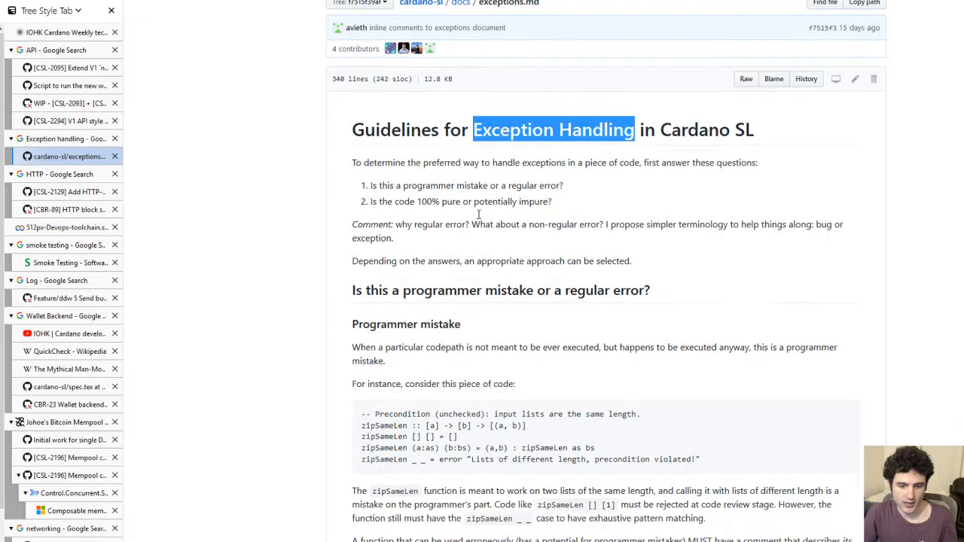
{"action": "scroll", "scroll_direction": "down", "scroll_amount": 3}
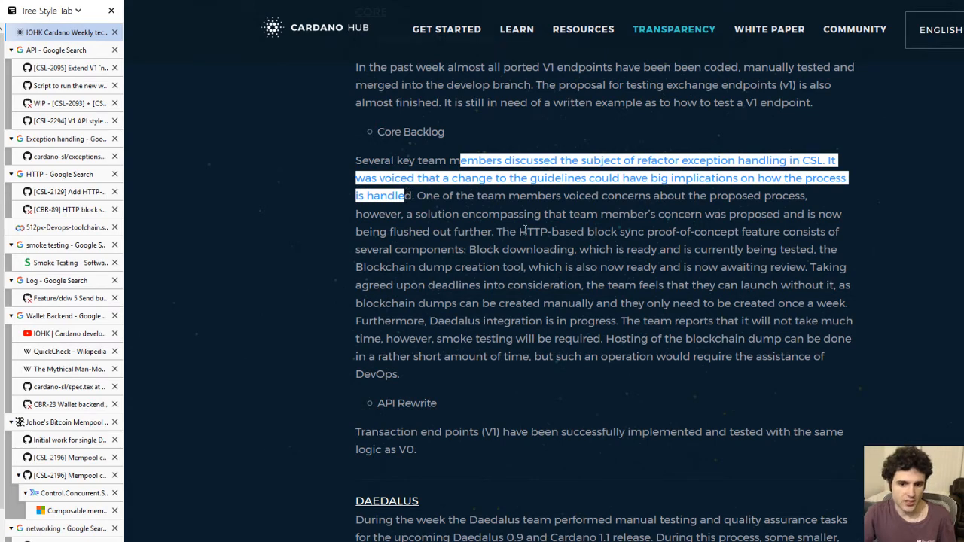
Highlight the exception-handling refactoring sentence, view the CBR-89 HTTP block sync PR, then return to the report.
{"action": "left_click_drag", "start_coordinate": [520, 232], "coordinate": [651, 232]}
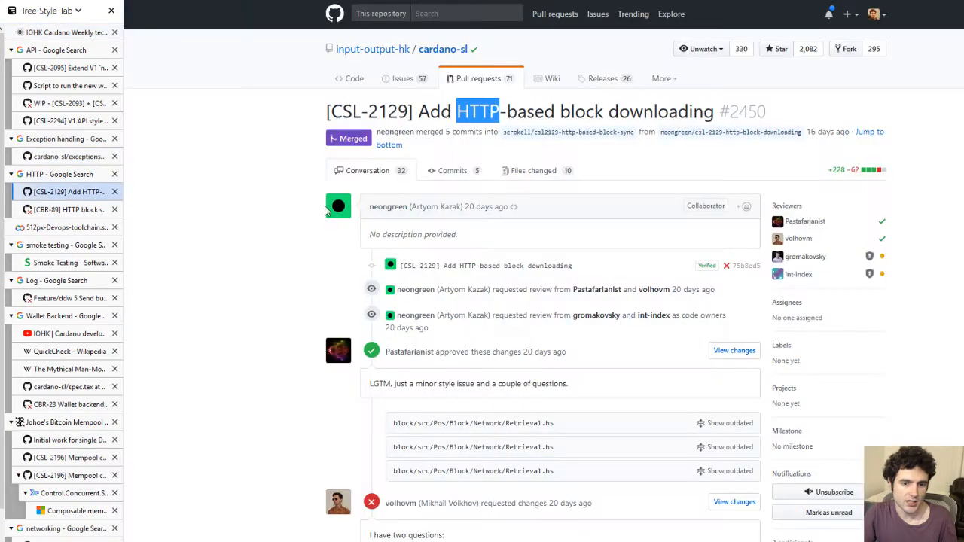
{"action": "mouse_move", "coordinate": [440, 163]}
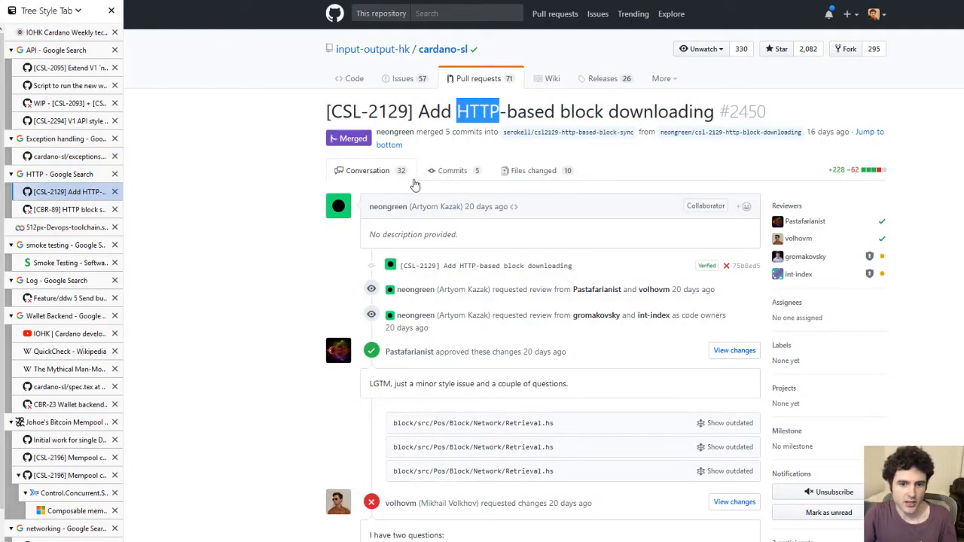
{"action": "left_click", "coordinate": [70, 209]}
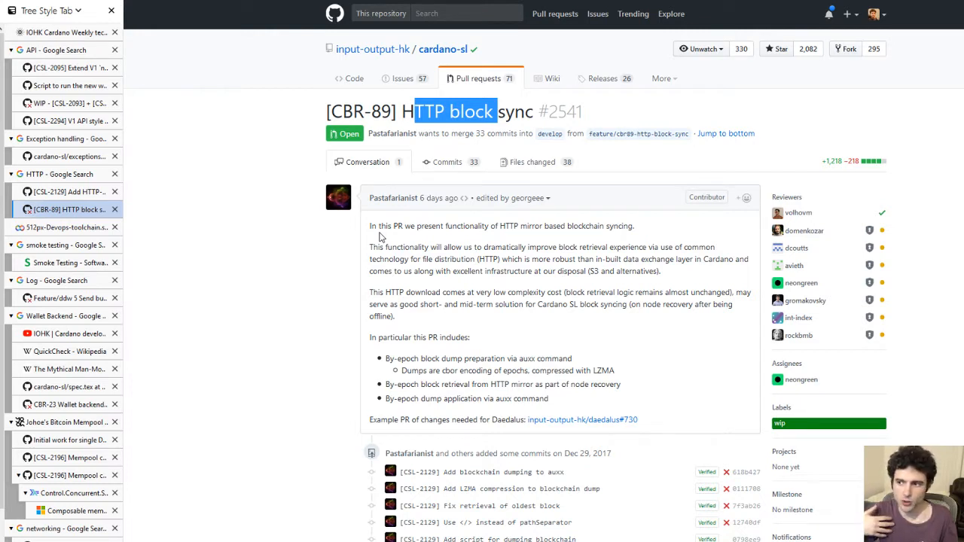
{"action": "mouse_move", "coordinate": [399, 240]}
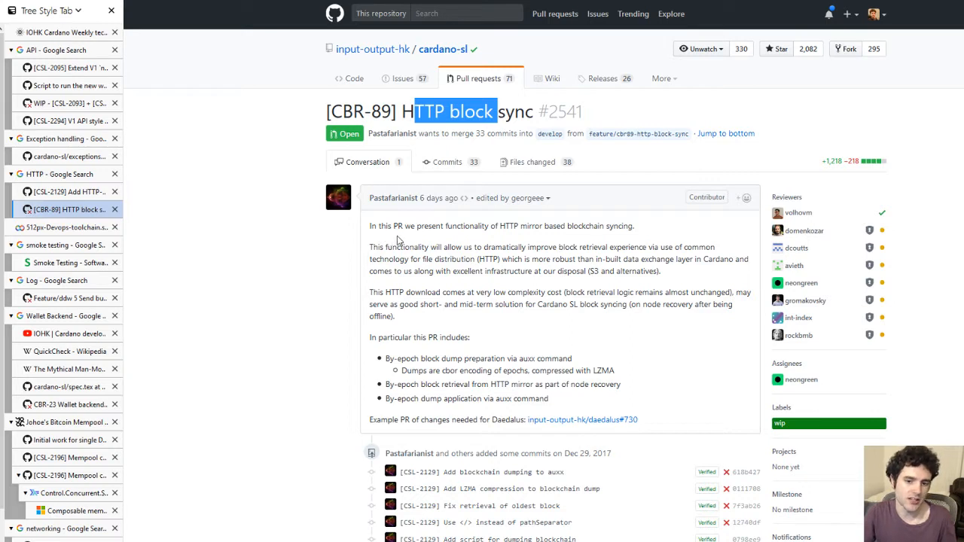
{"action": "mouse_move", "coordinate": [518, 229]}
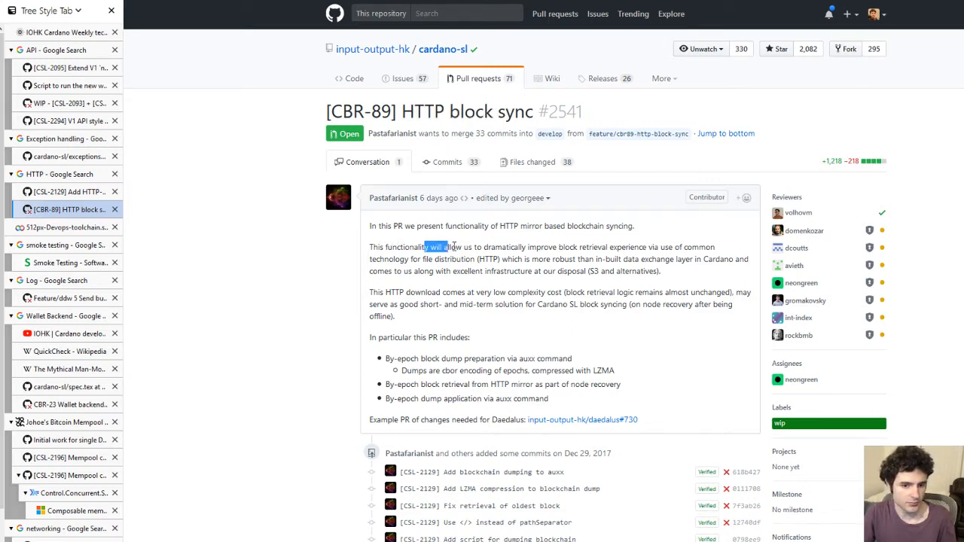
{"action": "left_click", "coordinate": [68, 33]}
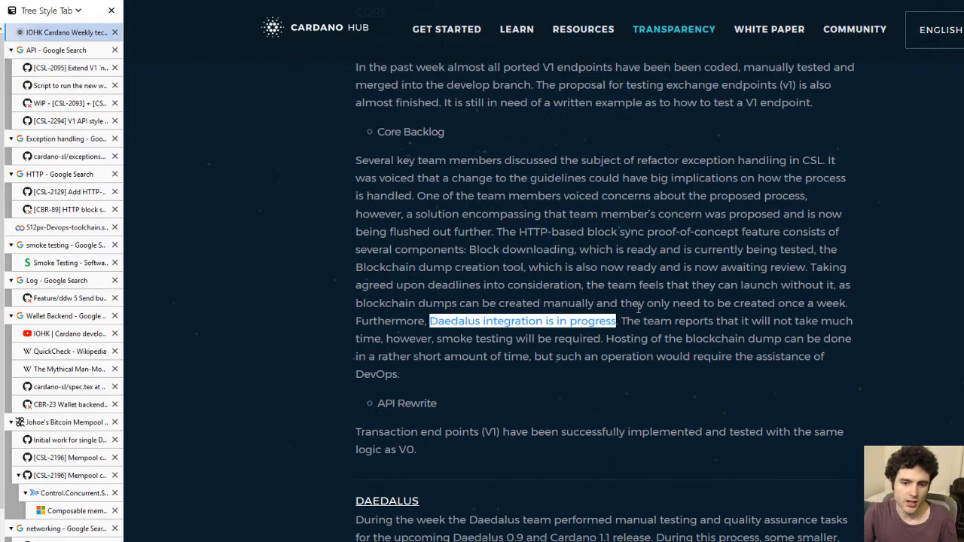
From the report's mention of smoke testing, open the Smoke Testing article.
{"action": "scroll", "scroll_direction": "down", "scroll_amount": 3}
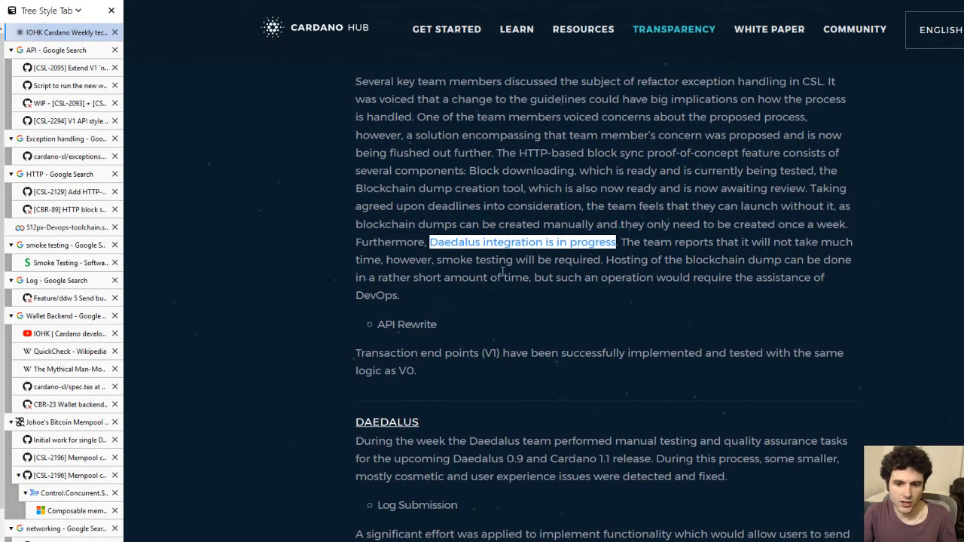
{"action": "double_click", "coordinate": [469, 259]}
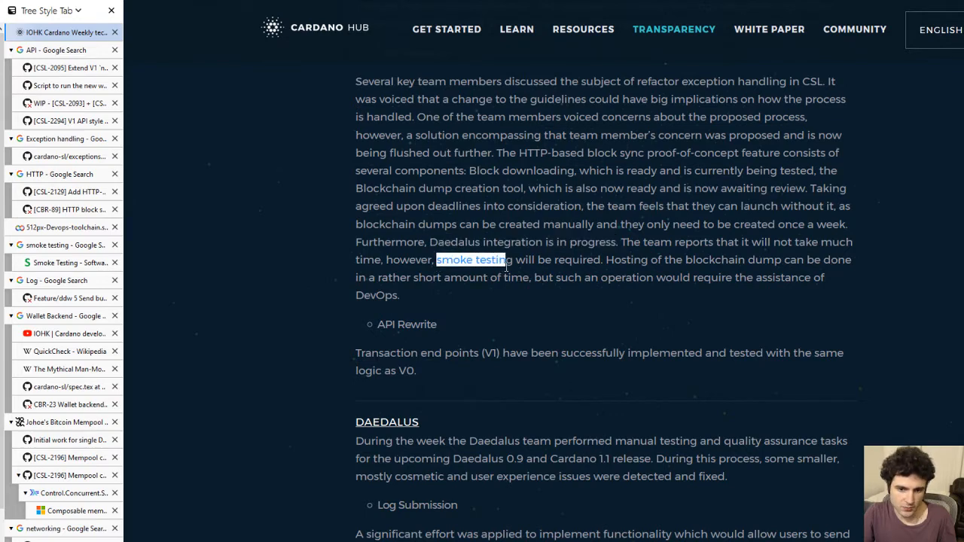
{"action": "left_click", "coordinate": [472, 260]}
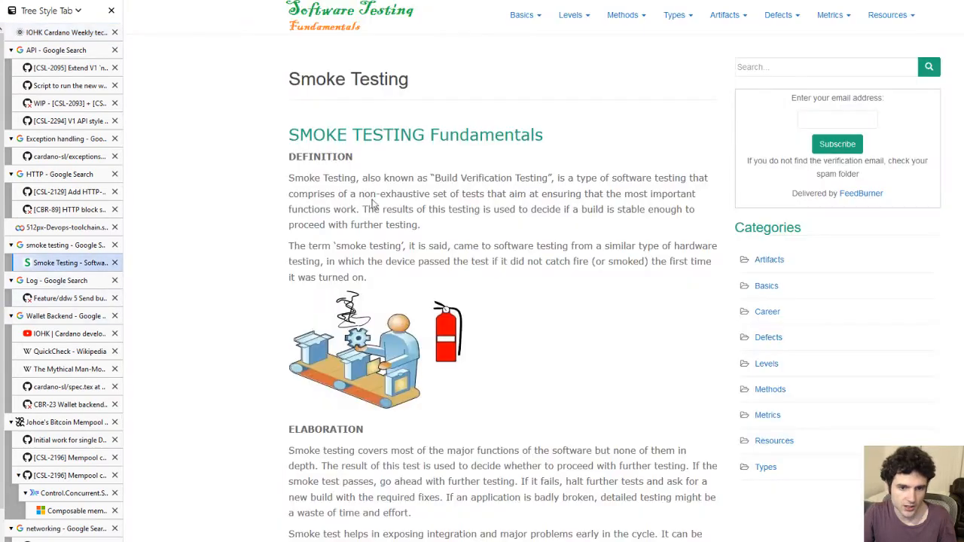
{"action": "left_click_drag", "start_coordinate": [440, 178], "coordinate": [549, 177]}
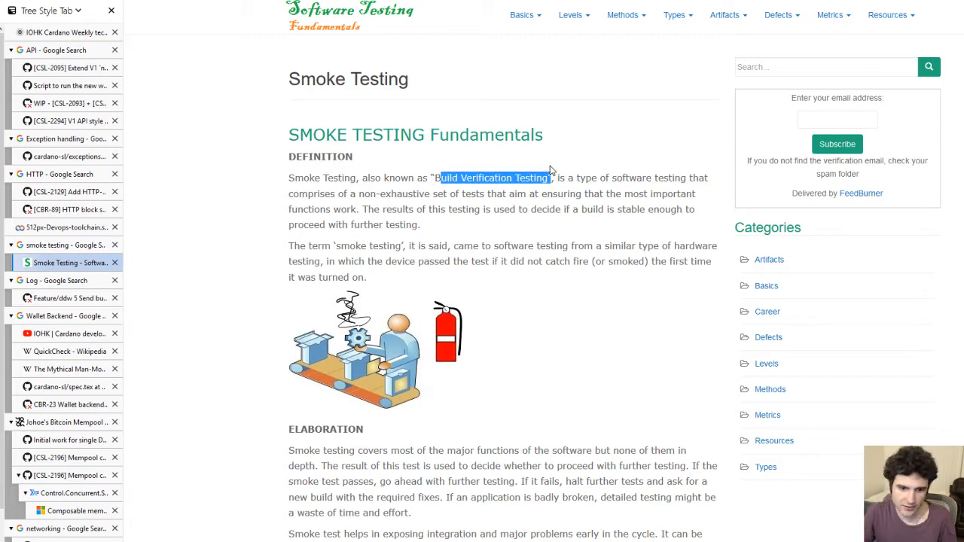
{"action": "mouse_move", "coordinate": [327, 306]}
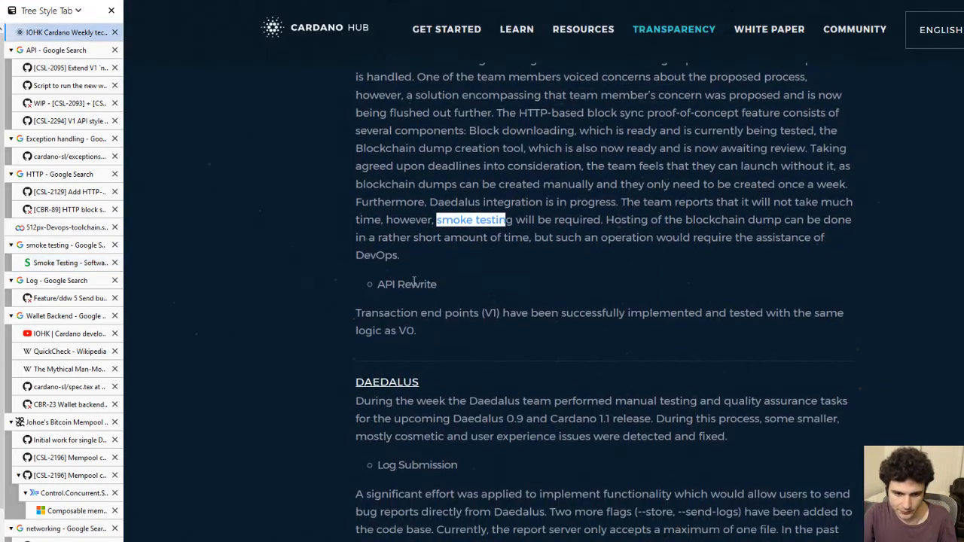
{"action": "scroll", "scroll_direction": "down", "scroll_amount": 3}
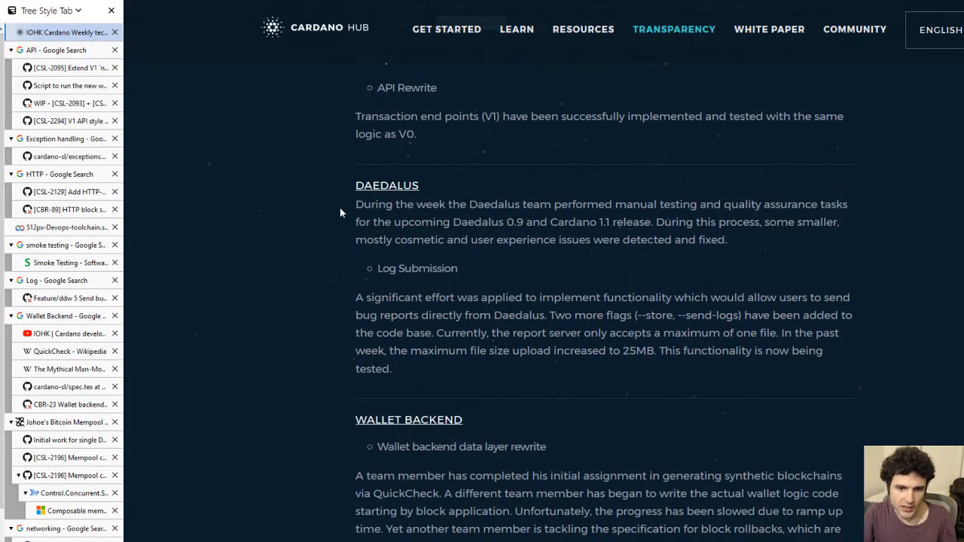
{"action": "mouse_move", "coordinate": [445, 217]}
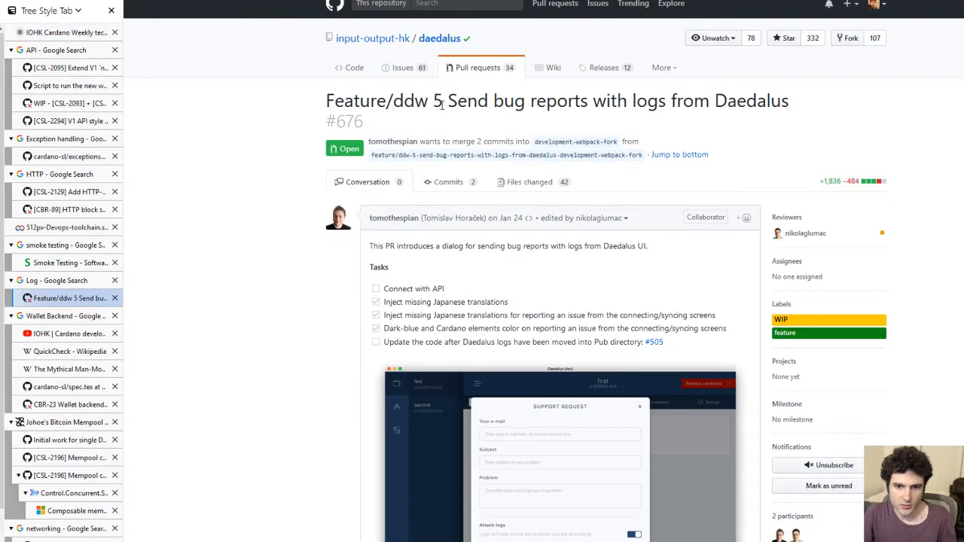
{"action": "scroll", "scroll_direction": "down", "scroll_amount": 3}
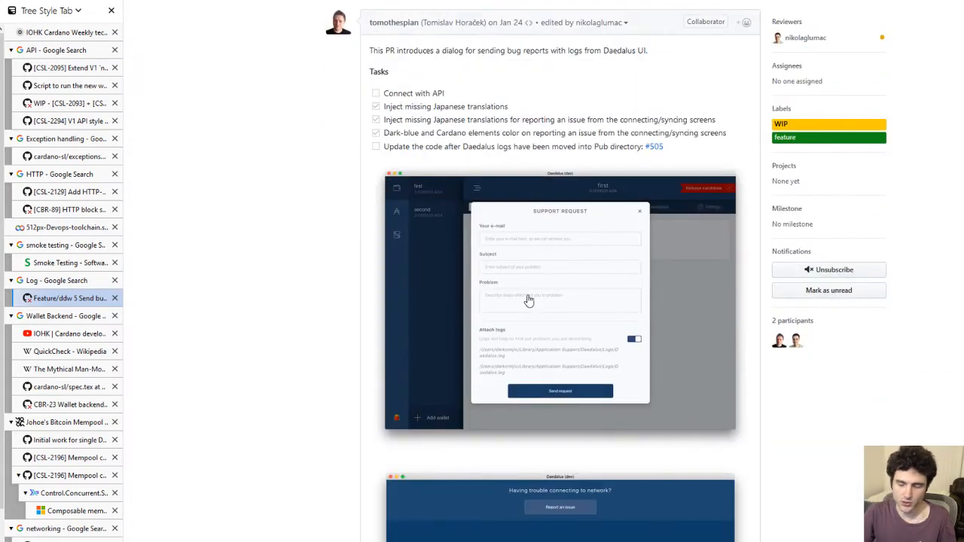
{"action": "scroll", "scroll_direction": "down", "scroll_amount": 3}
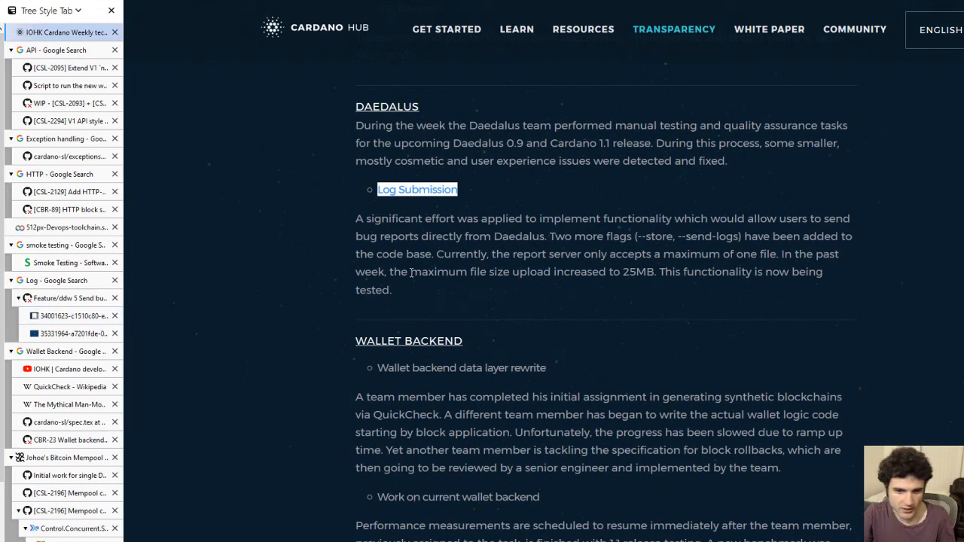
Scroll the report down to its Wallet Backend section.
{"action": "scroll", "scroll_direction": "down", "scroll_amount": 3}
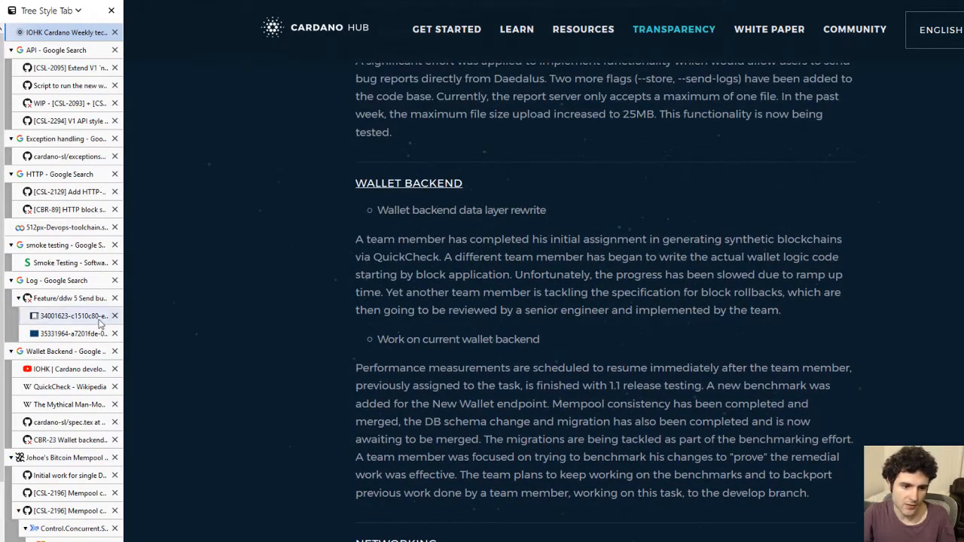
{"action": "left_click", "coordinate": [68, 369]}
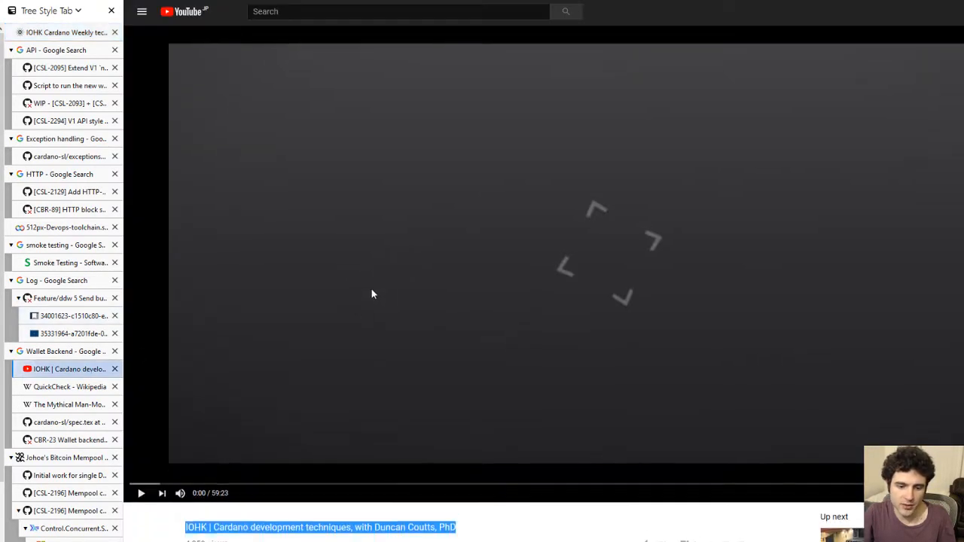
{"action": "scroll", "scroll_direction": "down", "scroll_amount": 3}
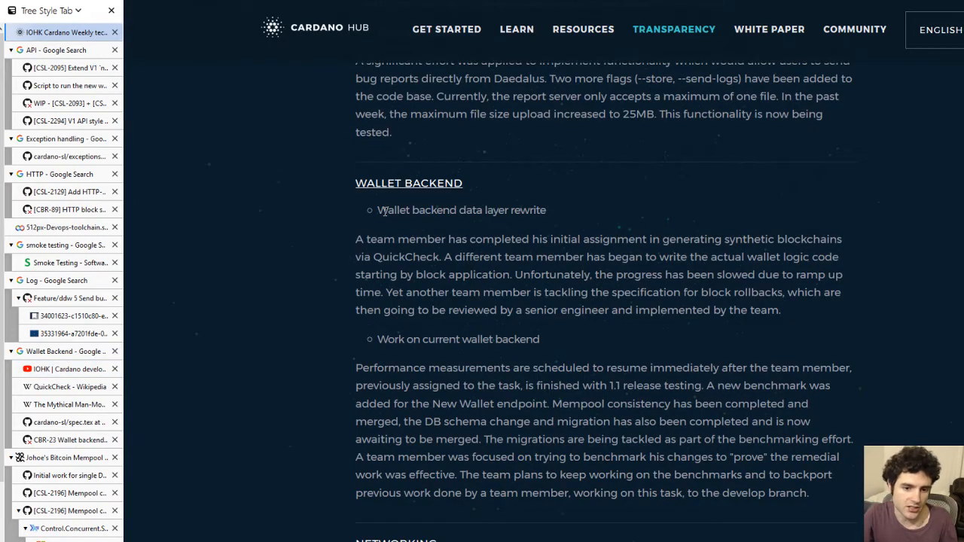
Read the Rollback section of the cardano-sl wallet spec.tex source file.
{"action": "scroll", "scroll_direction": "down", "scroll_amount": 3}
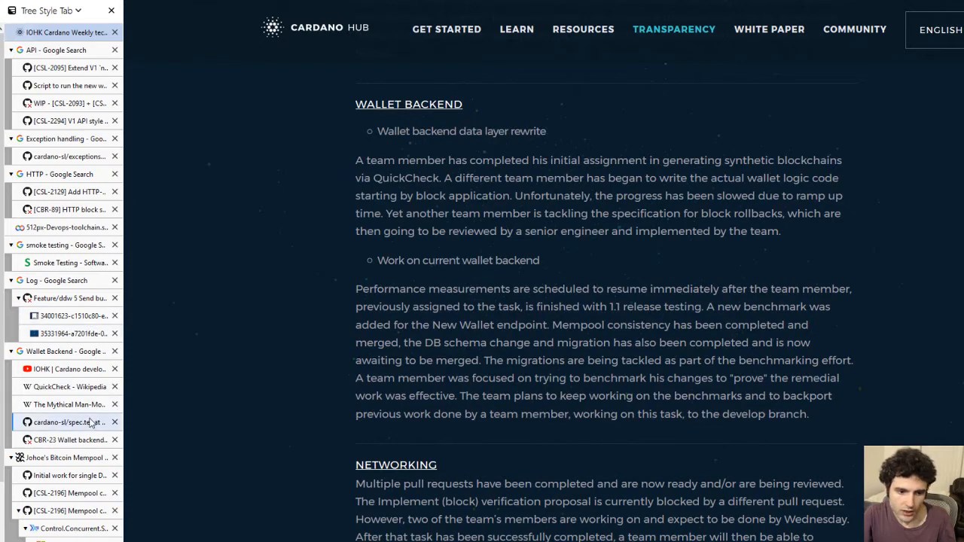
{"action": "left_click", "coordinate": [68, 422]}
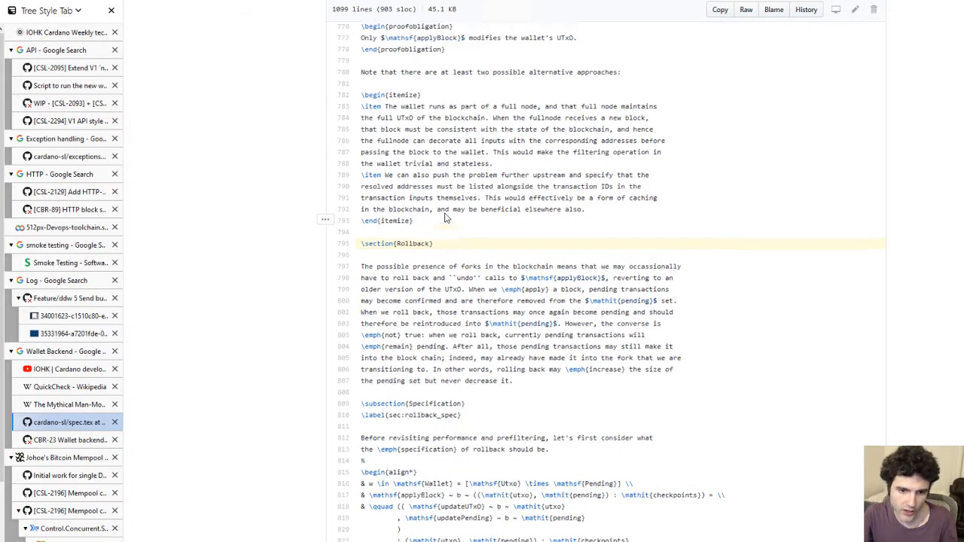
{"action": "scroll", "scroll_direction": "up", "scroll_amount": 3}
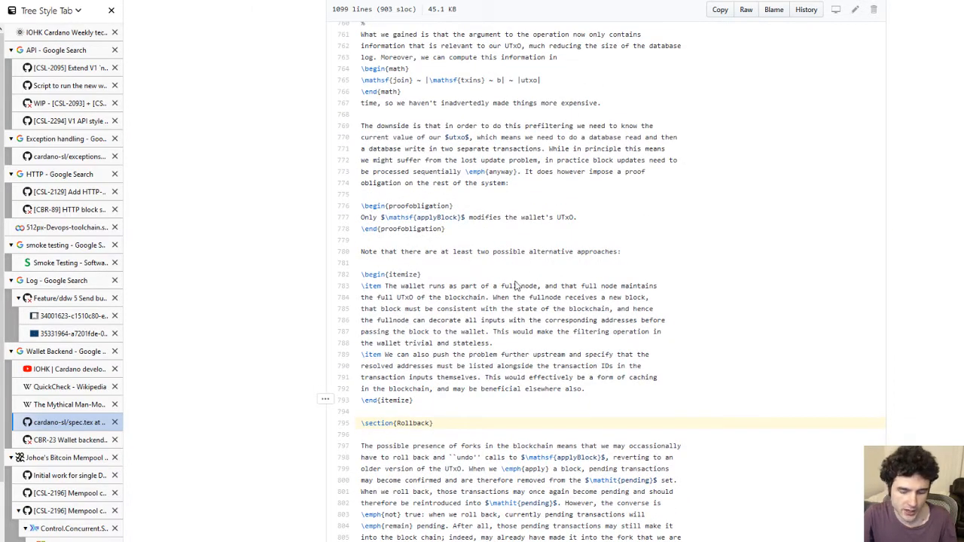
{"action": "scroll", "scroll_direction": "down", "scroll_amount": 3}
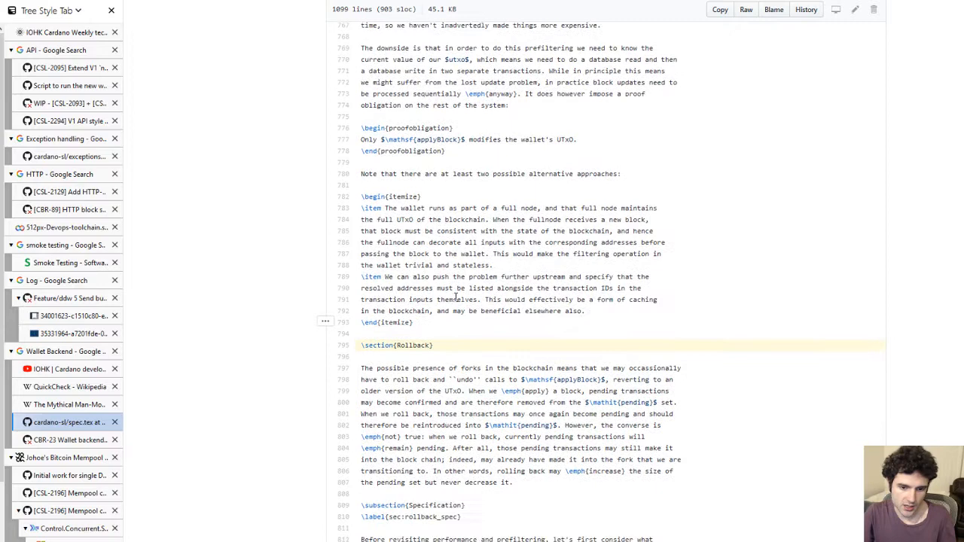
{"action": "scroll", "scroll_direction": "down", "scroll_amount": 3}
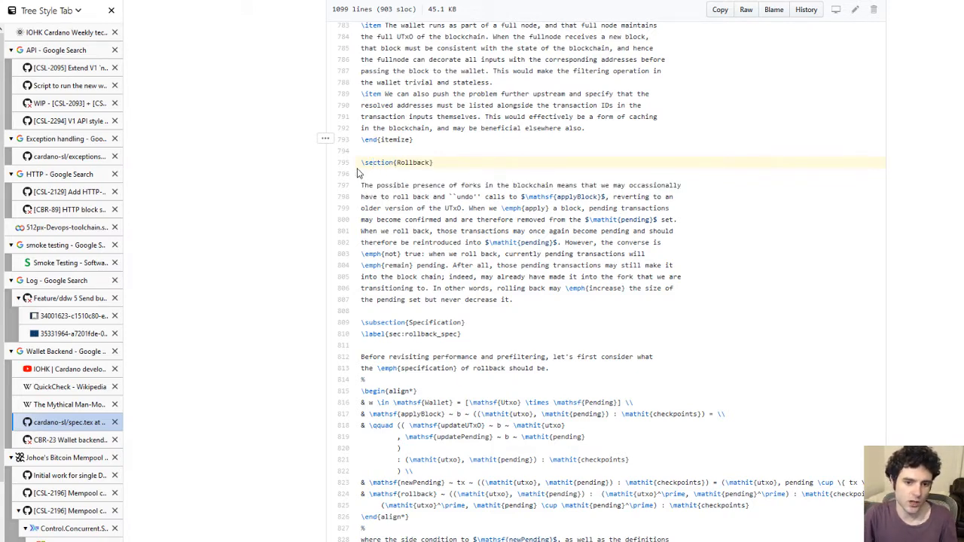
View the CBR-23 Wallet backend Benchmarking pull request.
{"action": "left_click", "coordinate": [67, 439]}
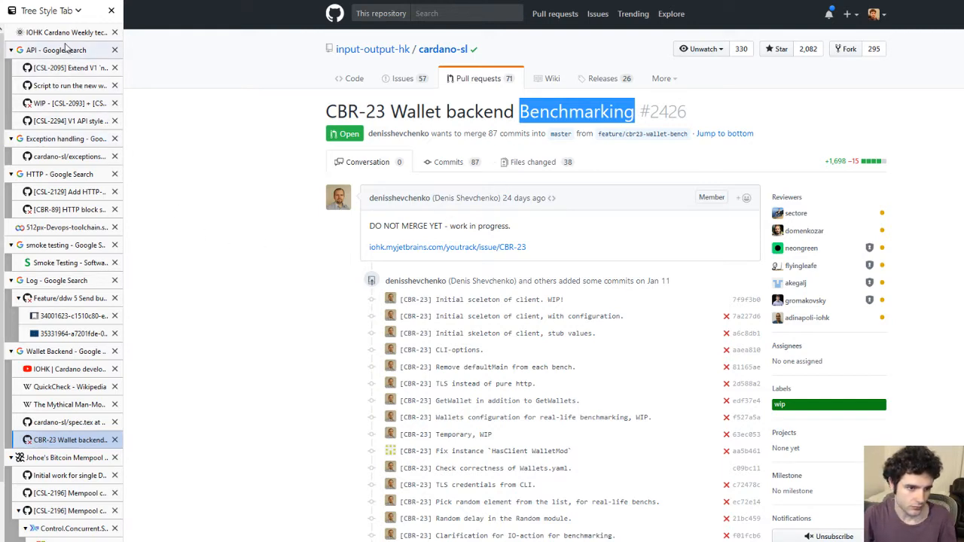
Mark the report's synthetic blockchains phrase, then read QuickCheck's Wikipedia description as a Haskell testing library.
{"action": "left_click", "coordinate": [63, 31]}
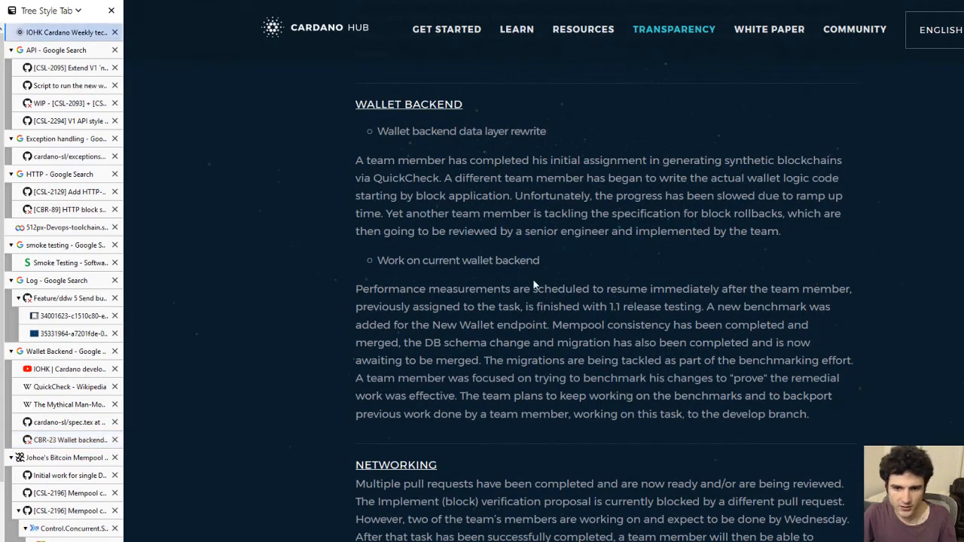
{"action": "mouse_move", "coordinate": [741, 158]}
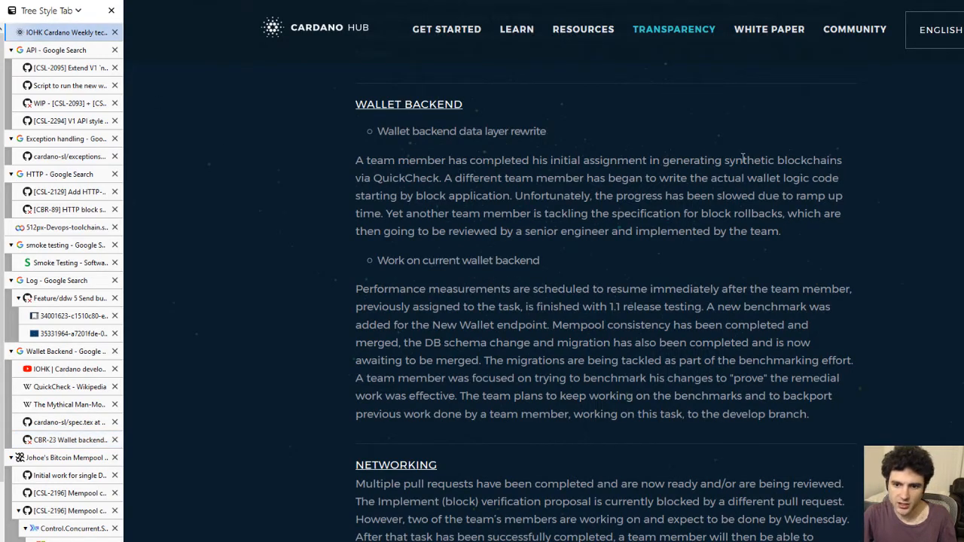
{"action": "left_click_drag", "start_coordinate": [662, 159], "coordinate": [821, 160]}
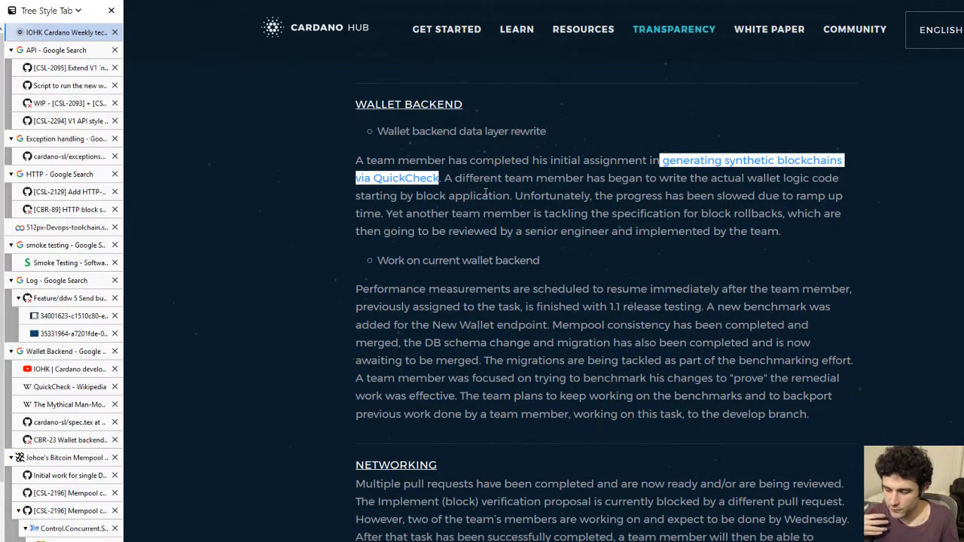
{"action": "mouse_move", "coordinate": [467, 256]}
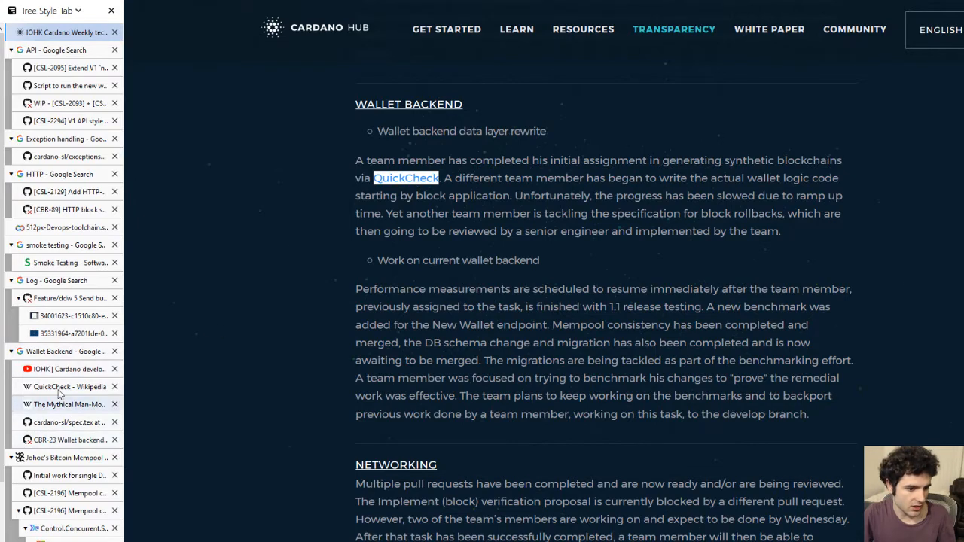
{"action": "left_click", "coordinate": [67, 385]}
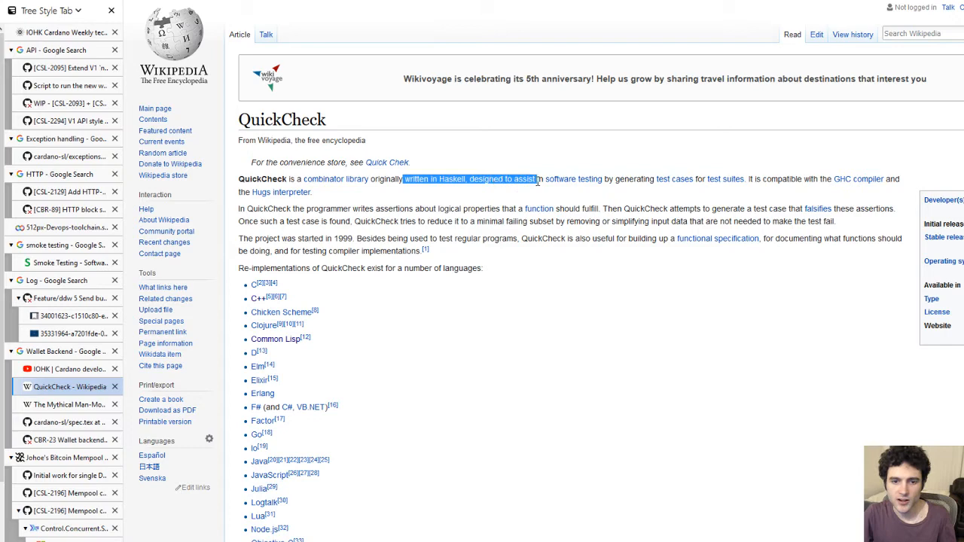
{"action": "left_click_drag", "start_coordinate": [530, 178], "coordinate": [691, 178]}
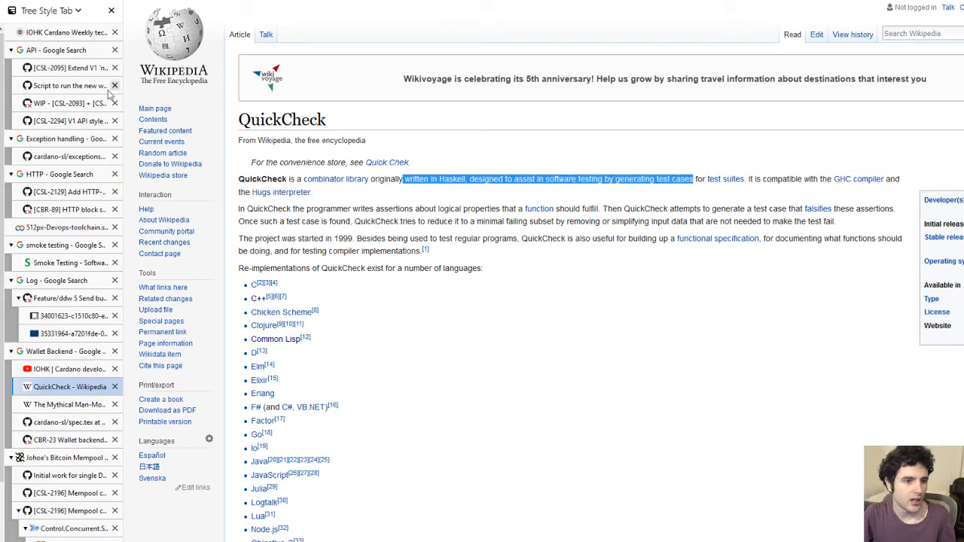
Return to the report's Wallet Backend section at the ramp-up slowdown passage.
{"action": "left_click", "coordinate": [60, 33]}
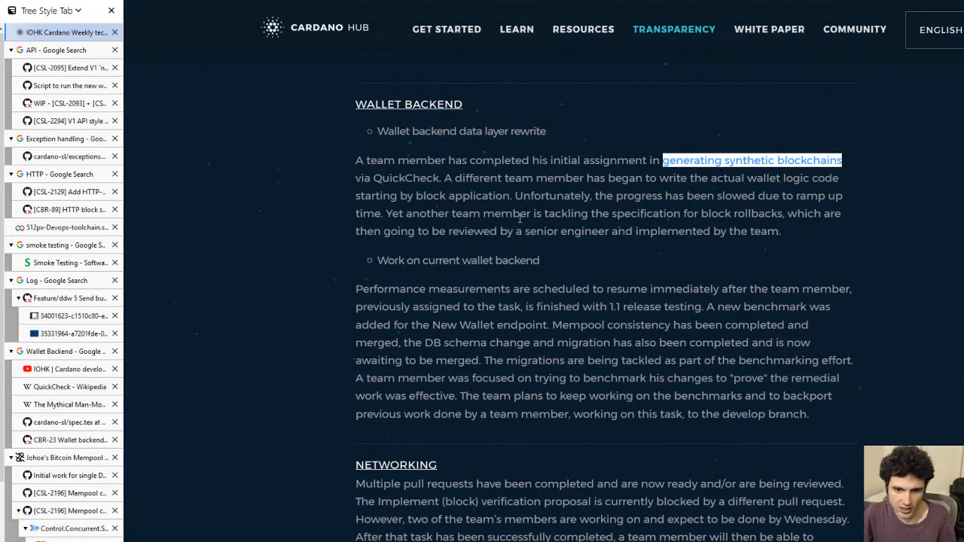
{"action": "mouse_move", "coordinate": [265, 295]}
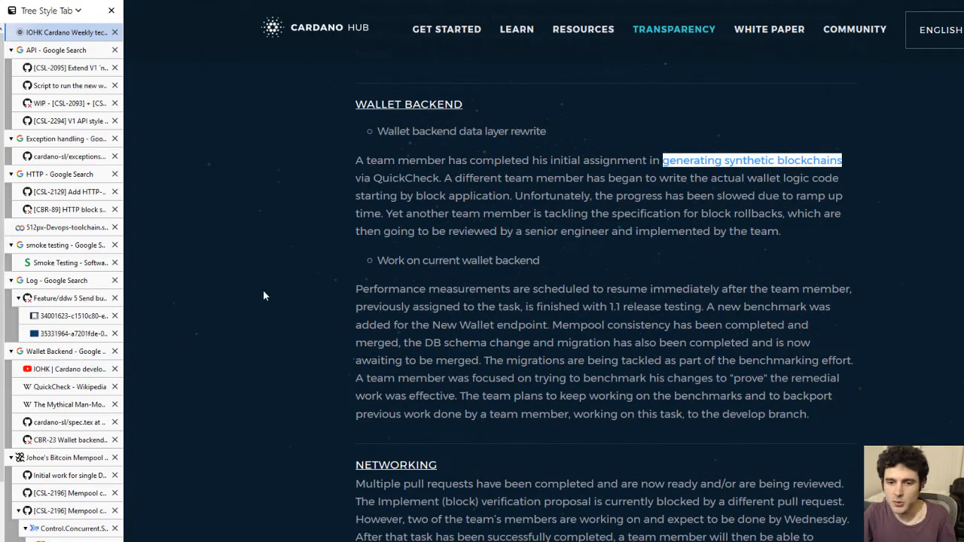
{"action": "scroll", "scroll_direction": "down", "scroll_amount": 3}
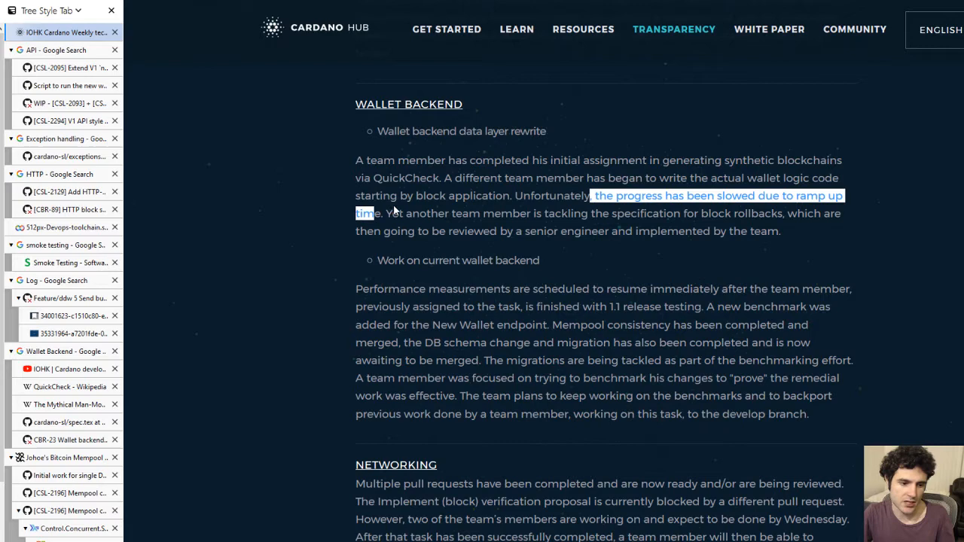
{"action": "left_click", "coordinate": [66, 405]}
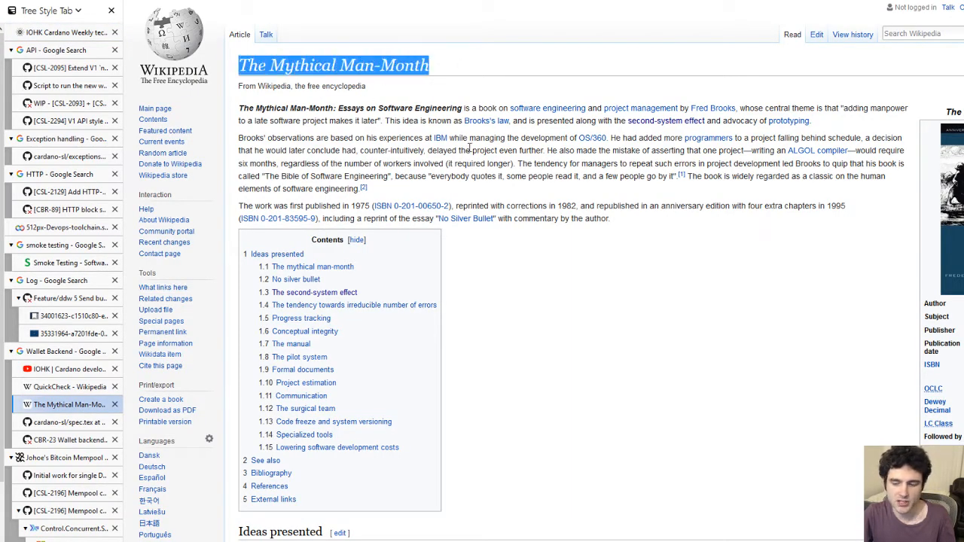
{"action": "mouse_move", "coordinate": [452, 205]}
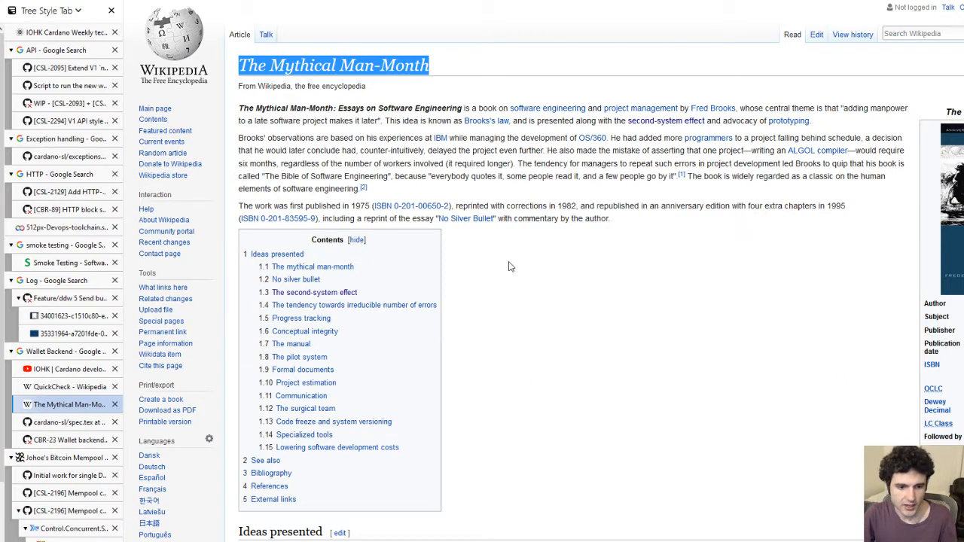
{"action": "mouse_move", "coordinate": [500, 268]}
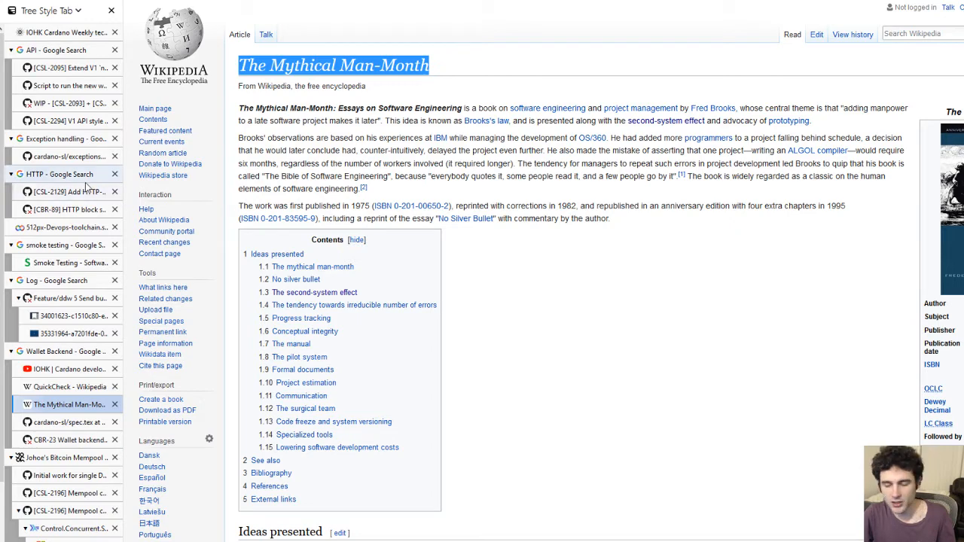
{"action": "mouse_move", "coordinate": [283, 187]}
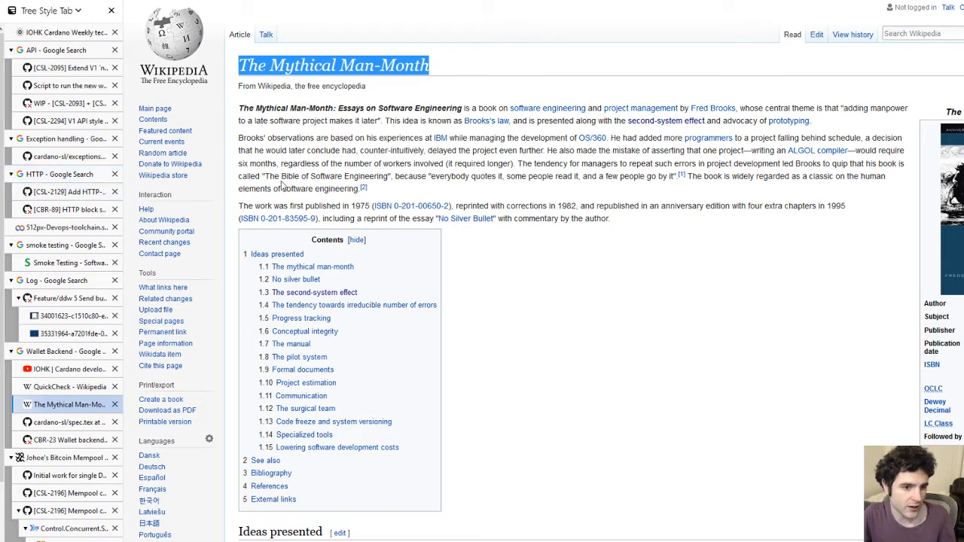
{"action": "left_click", "coordinate": [69, 33]}
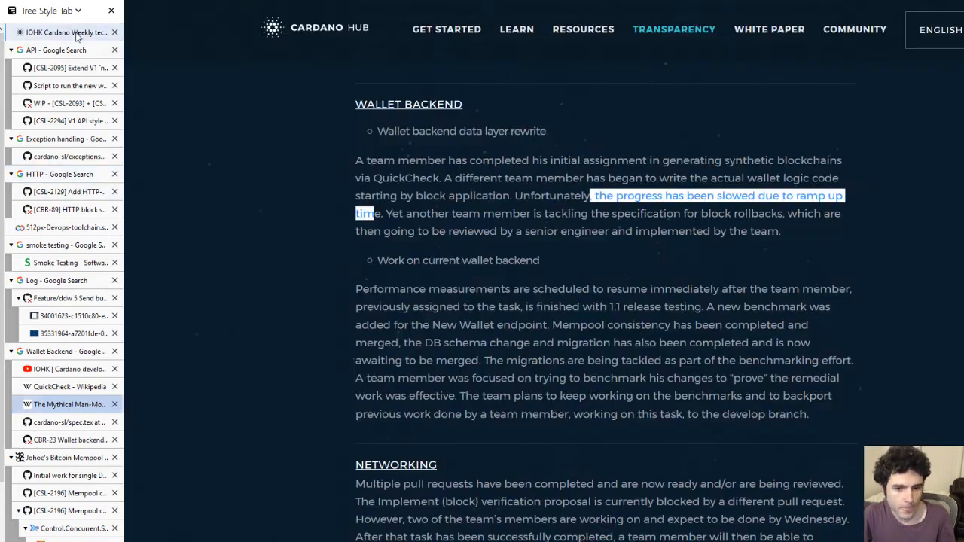
Scroll Johoe's Bitcoin Mempool Statistics down to the Mempool Size in MB chart.
{"action": "scroll", "scroll_direction": "down", "scroll_amount": 3}
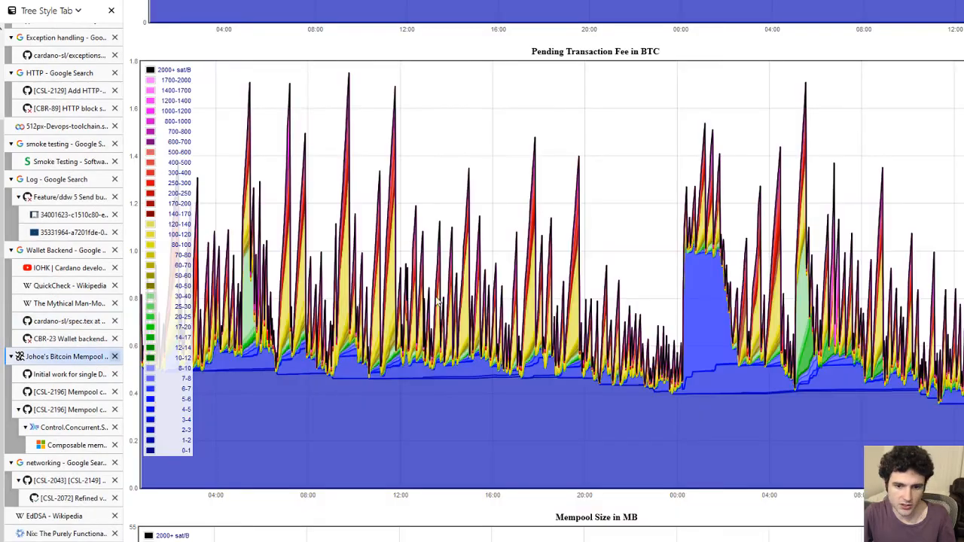
{"action": "scroll", "scroll_direction": "down", "scroll_amount": 3}
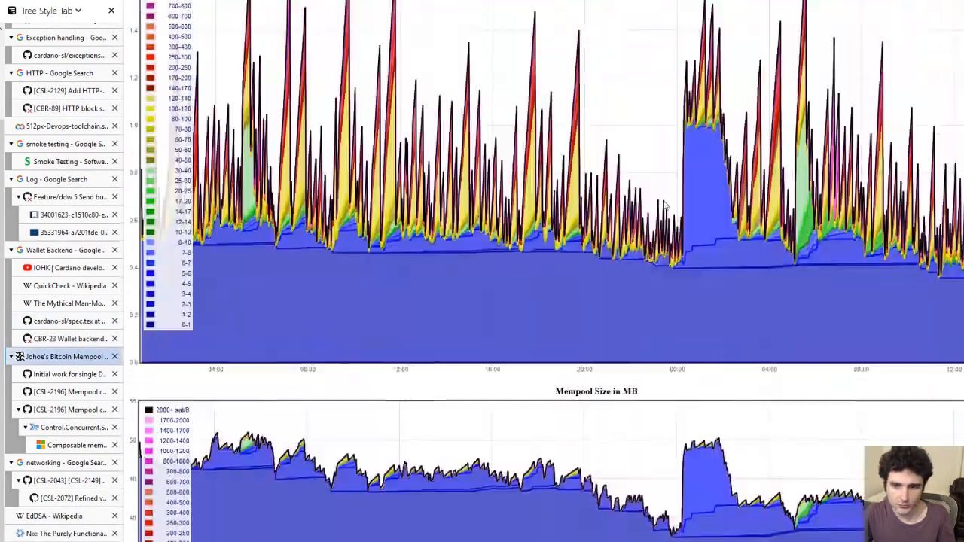
{"action": "scroll", "scroll_direction": "down", "scroll_amount": 3}
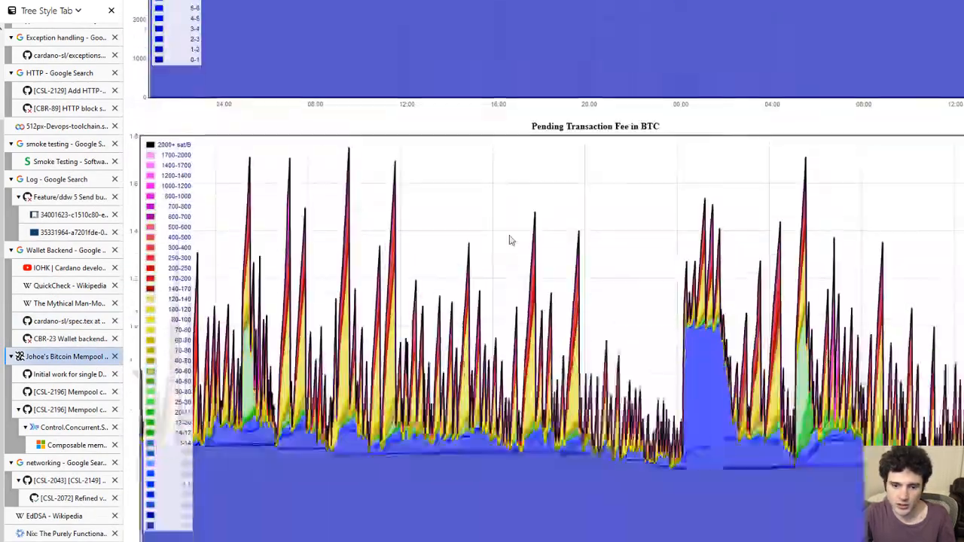
{"action": "scroll", "scroll_direction": "down", "scroll_amount": 3}
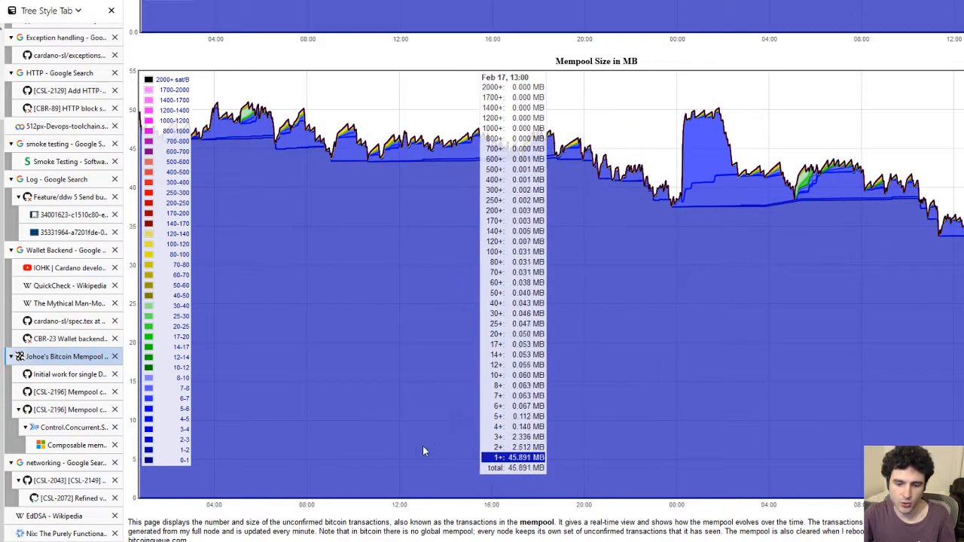
{"action": "mouse_move", "coordinate": [425, 449]}
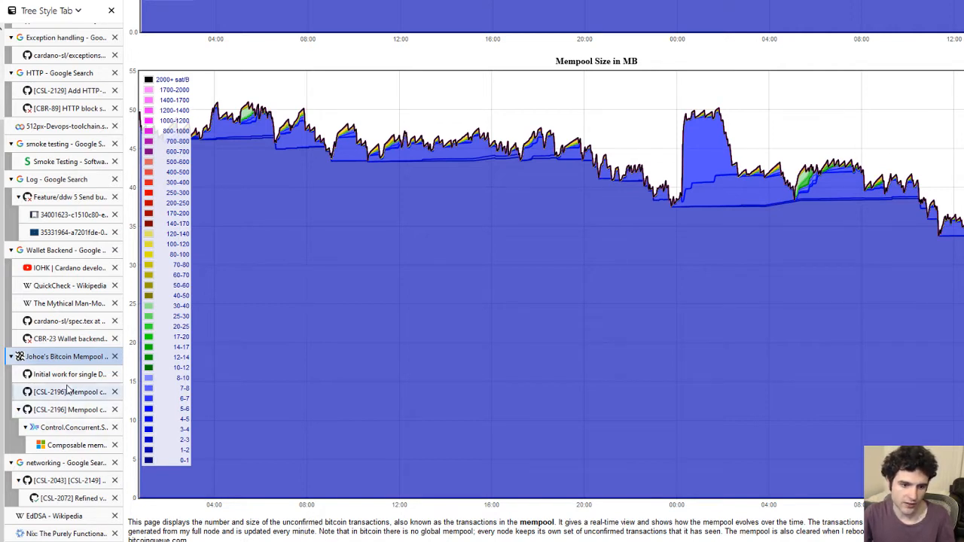
View the single DB reads PR #2321, the CSL-2196 Mempool consistency PR #2464, then the Control.Concurrent.STM docs.
{"action": "left_click", "coordinate": [68, 374]}
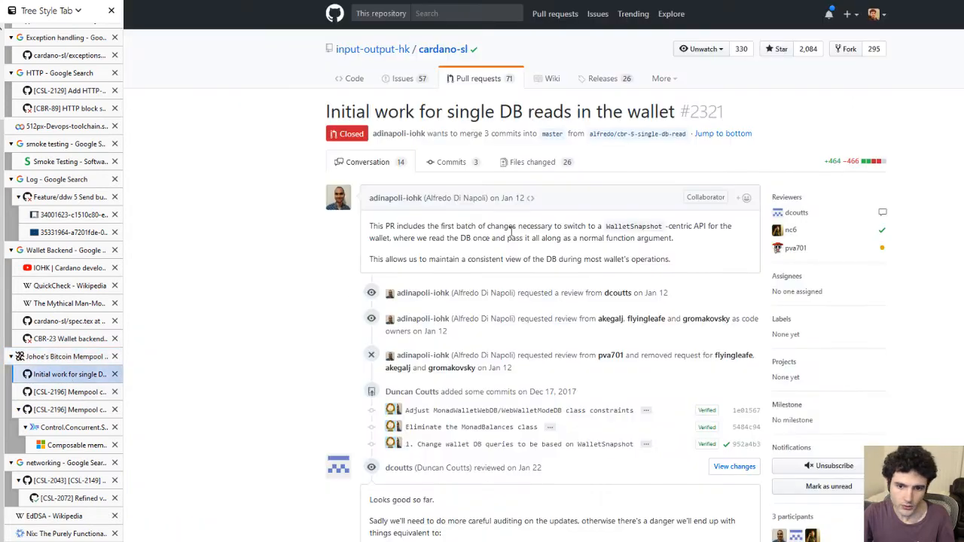
{"action": "left_click", "coordinate": [68, 391]}
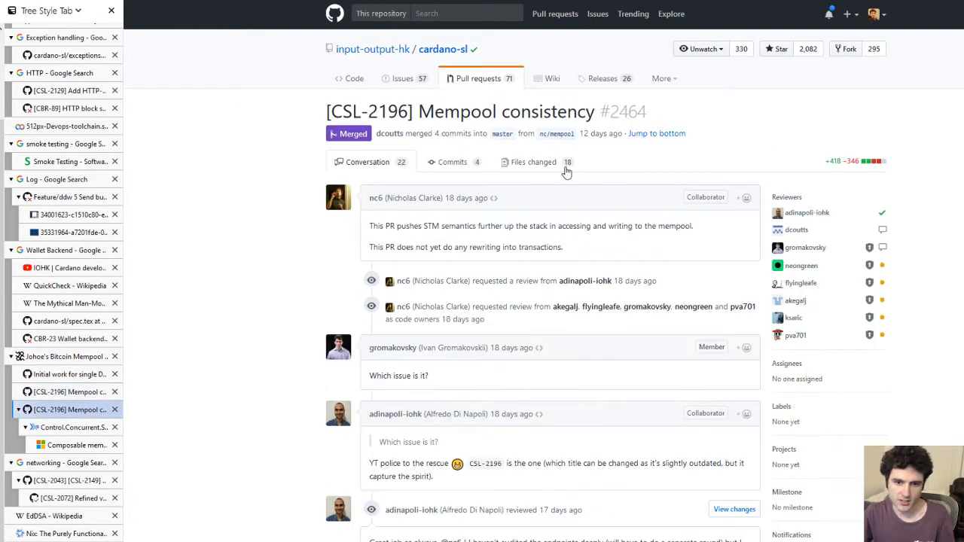
{"action": "left_click", "coordinate": [72, 428]}
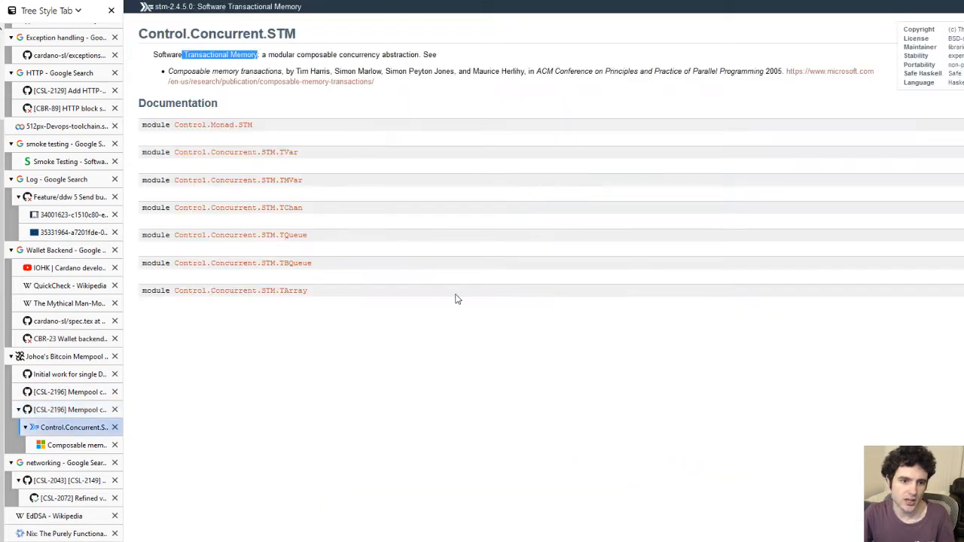
{"action": "mouse_move", "coordinate": [324, 159]}
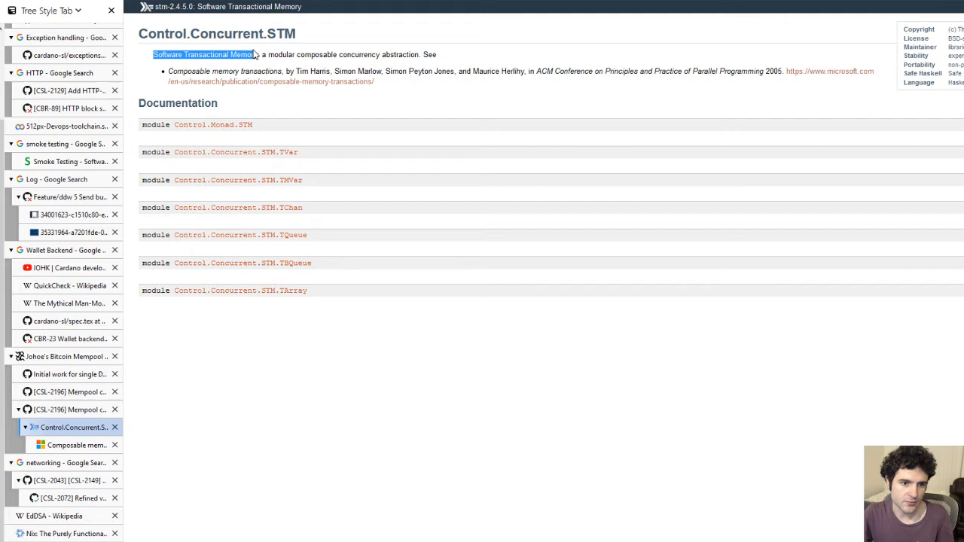
{"action": "mouse_move", "coordinate": [340, 235]}
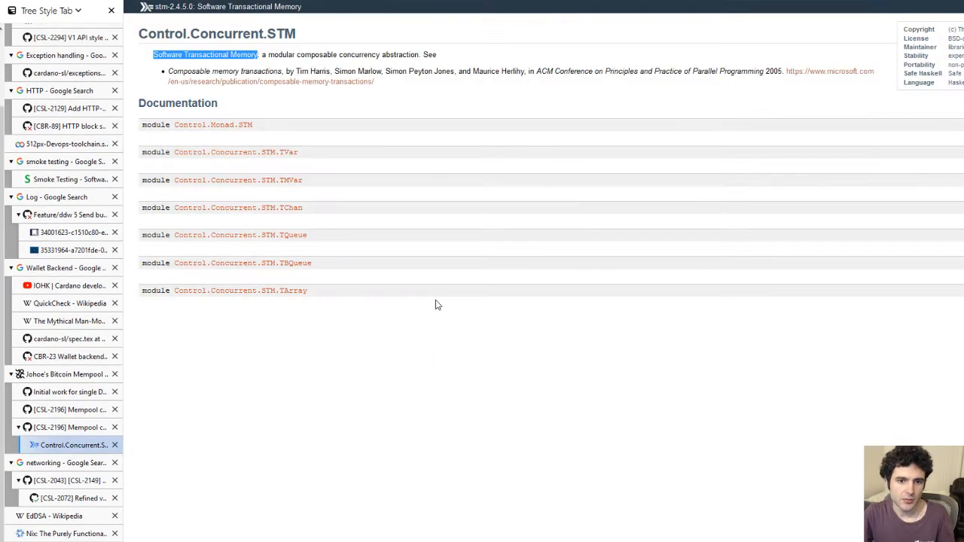
{"action": "mouse_move", "coordinate": [437, 310]}
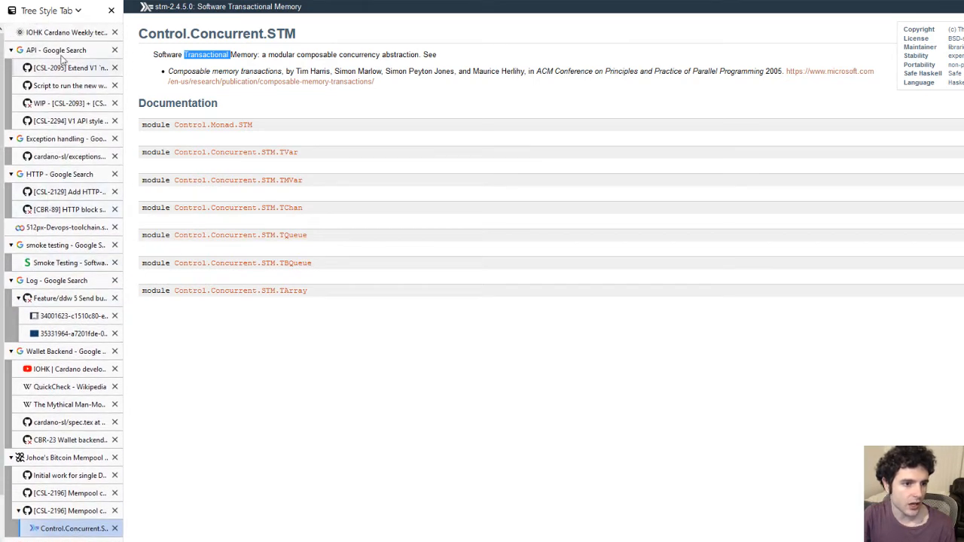
From the report's Networking section, follow the link to block serialization pull request #2324.
{"action": "left_click", "coordinate": [67, 33]}
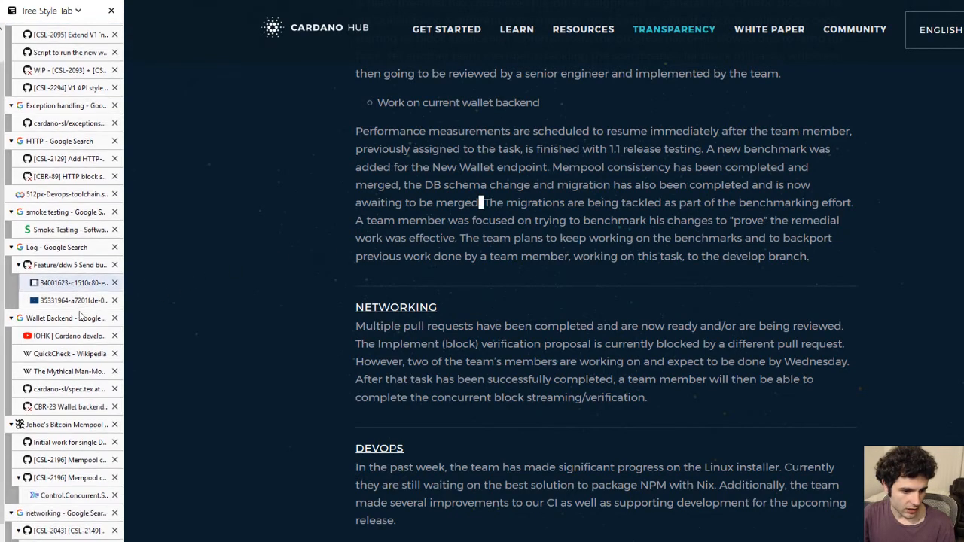
{"action": "scroll", "scroll_direction": "down", "scroll_amount": 3}
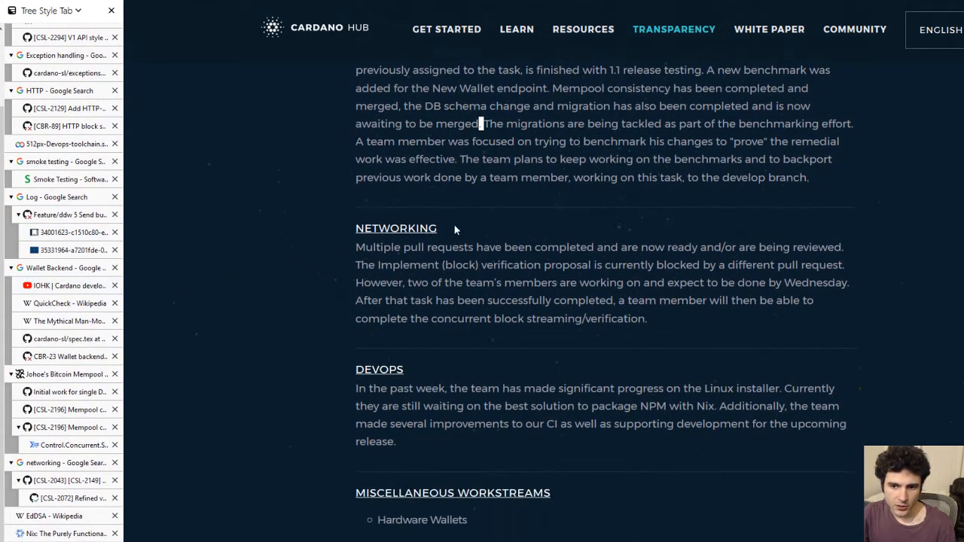
{"action": "mouse_move", "coordinate": [326, 207]}
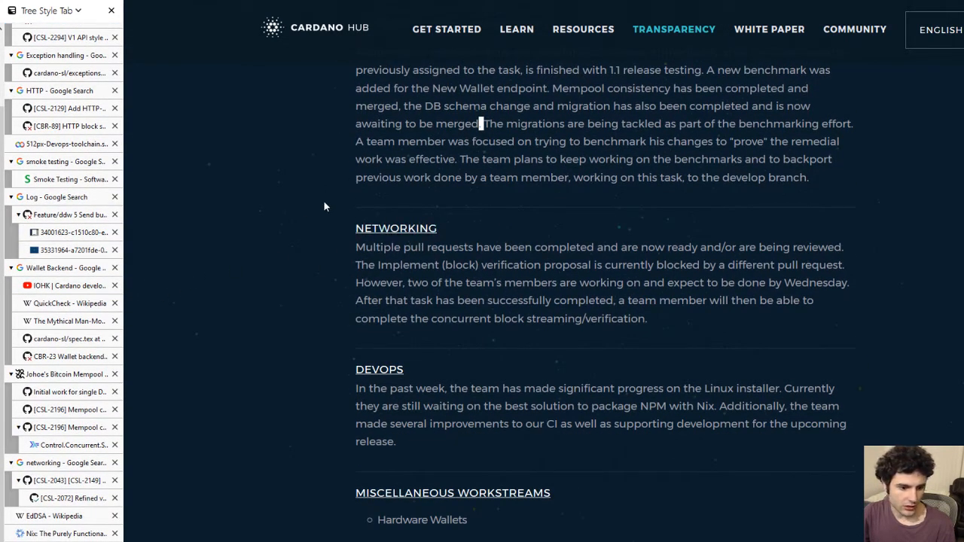
{"action": "mouse_move", "coordinate": [470, 182]}
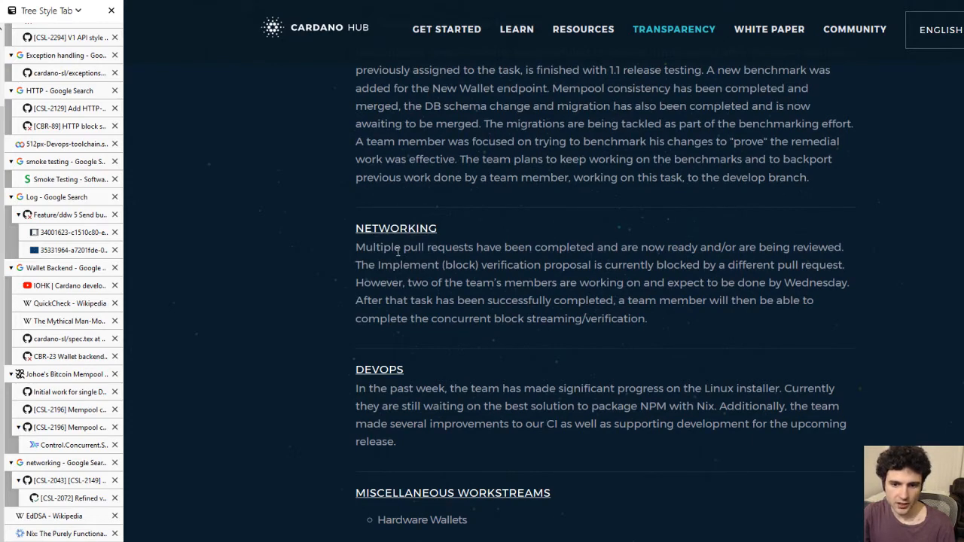
{"action": "left_click_drag", "start_coordinate": [402, 247], "coordinate": [570, 247]}
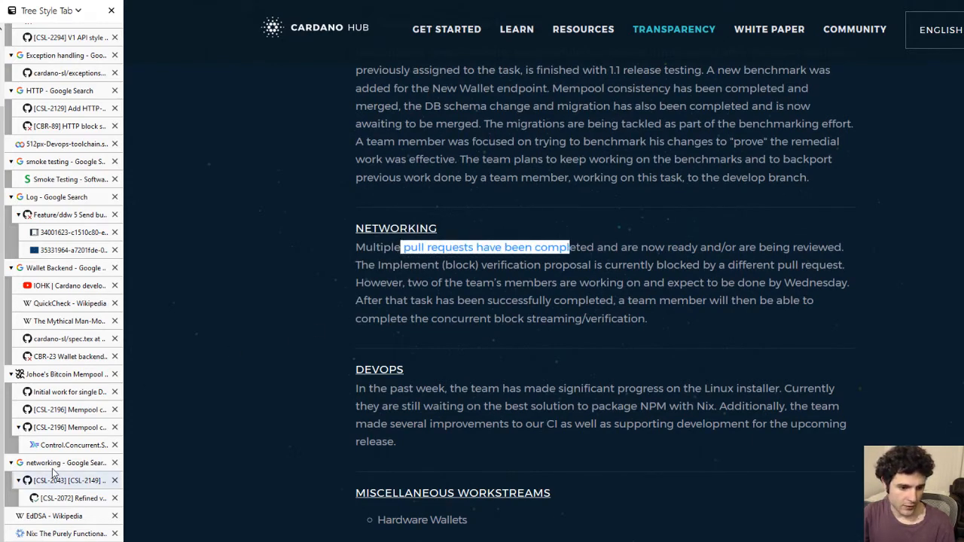
{"action": "left_click", "coordinate": [75, 479]}
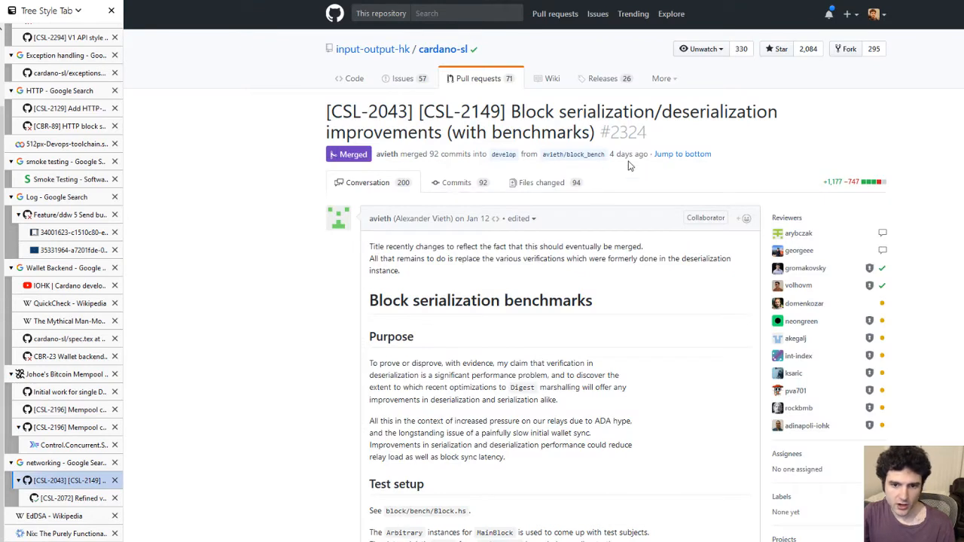
Highlight 'serialization/deserialization' in the PR title and read down through the benchmark results.
{"action": "double_click", "coordinate": [591, 112]}
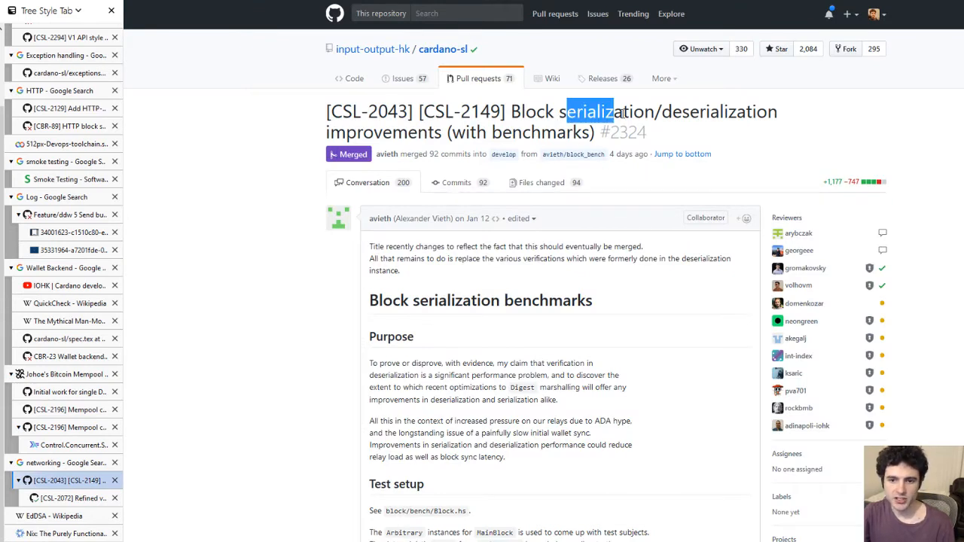
{"action": "left_click_drag", "start_coordinate": [564, 111], "coordinate": [777, 112]}
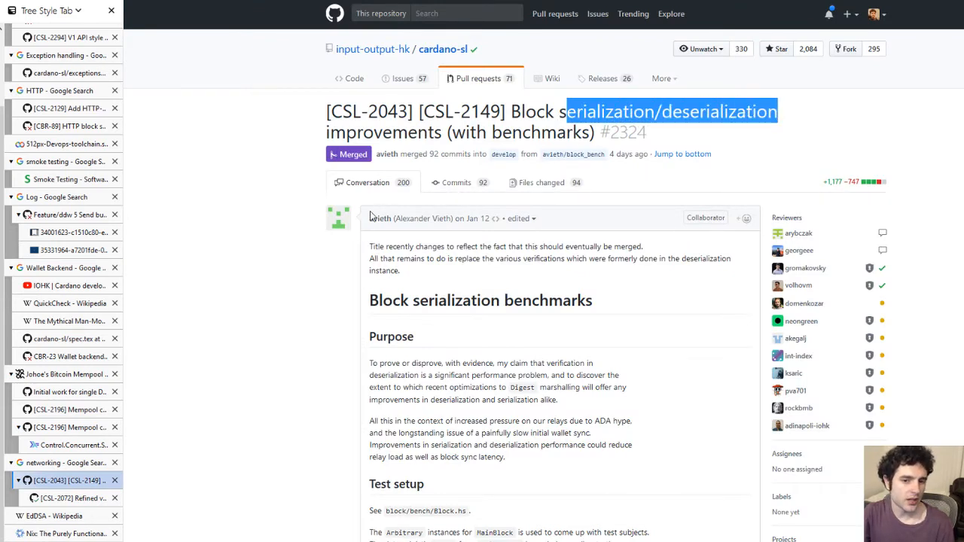
{"action": "scroll", "scroll_direction": "down", "scroll_amount": 3}
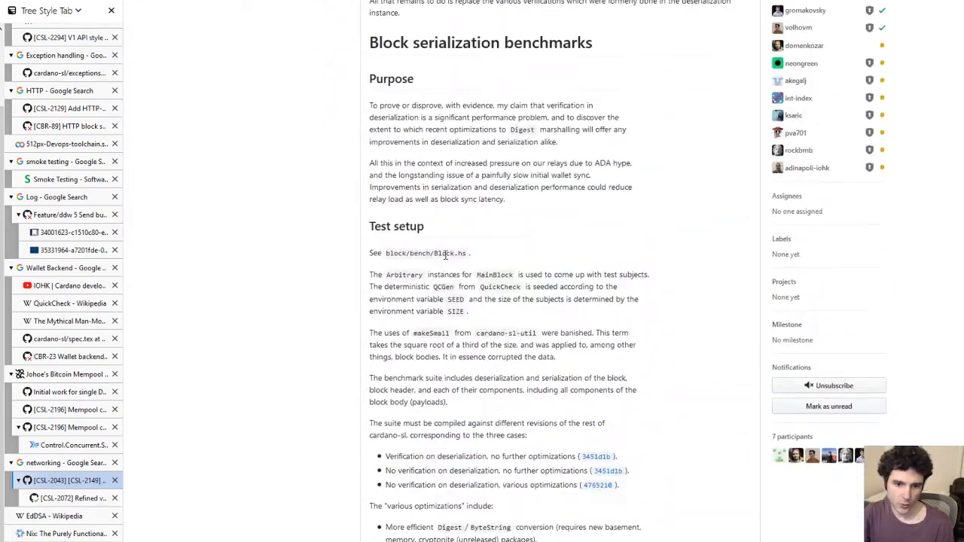
{"action": "scroll", "scroll_direction": "down", "scroll_amount": 3}
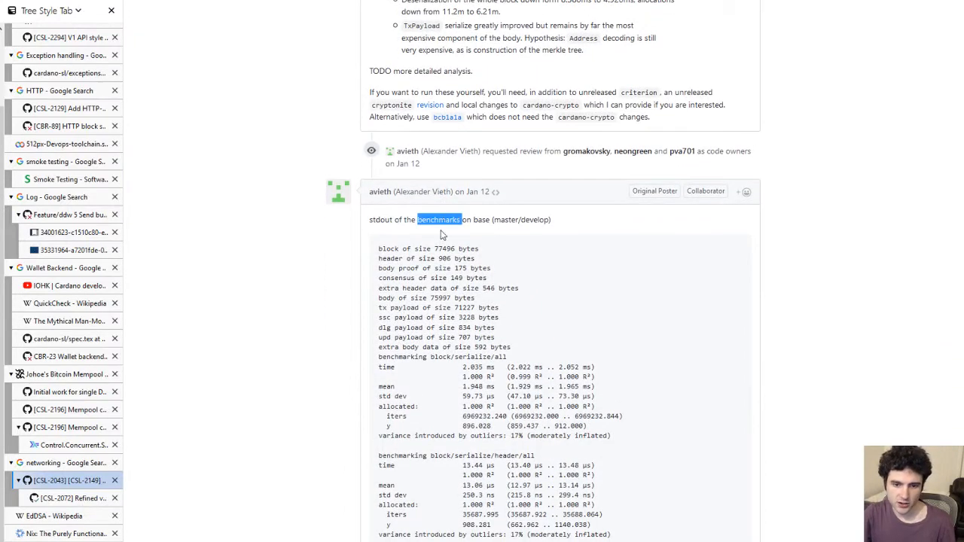
{"action": "scroll", "scroll_direction": "down", "scroll_amount": 3}
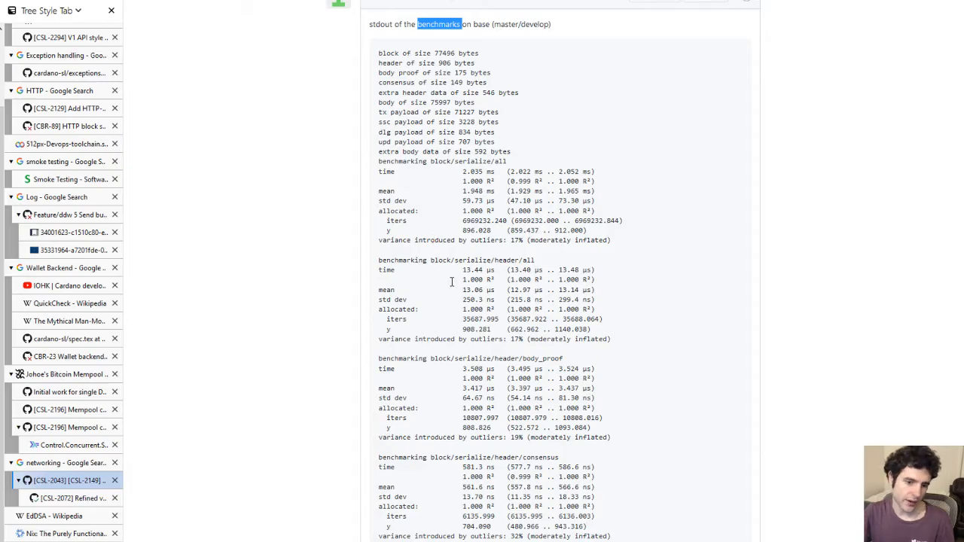
{"action": "scroll", "scroll_direction": "down", "scroll_amount": 3}
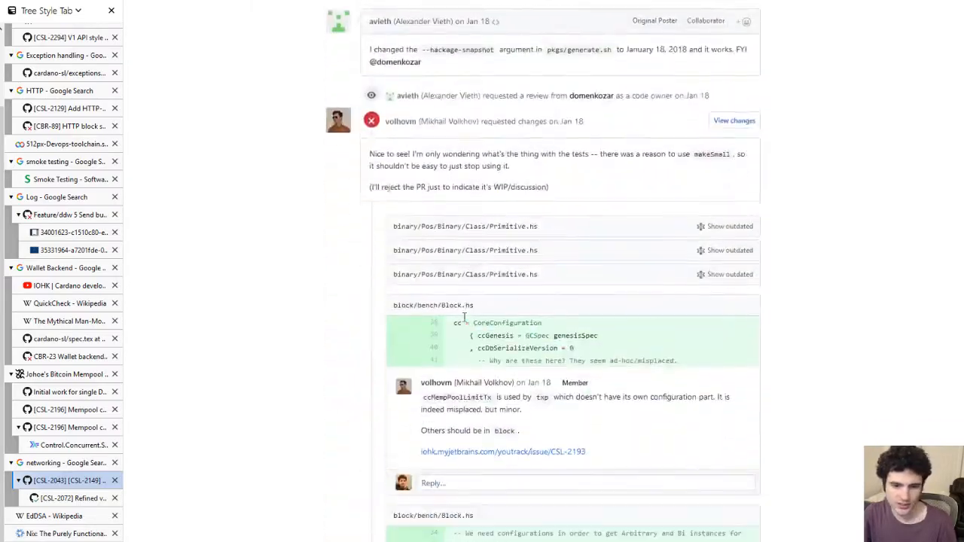
Finish the review discussion of #2324 and return to the report's Networking section.
{"action": "scroll", "scroll_direction": "down", "scroll_amount": 3}
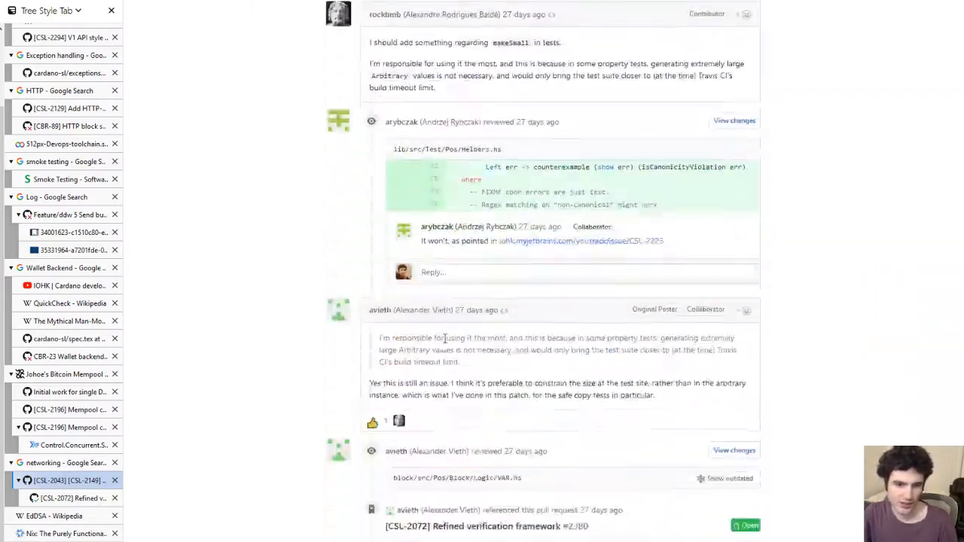
{"action": "scroll", "scroll_direction": "down", "scroll_amount": 3}
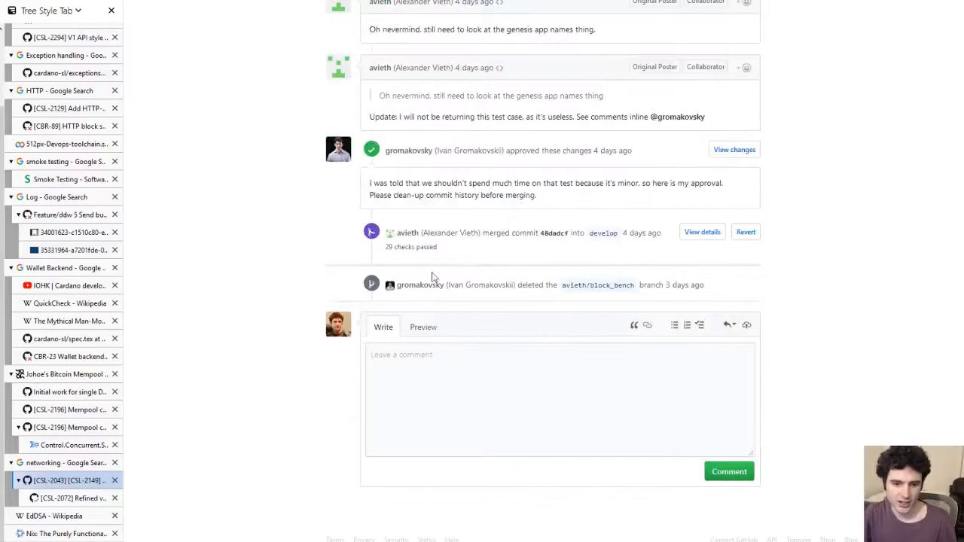
{"action": "scroll", "scroll_direction": "up", "scroll_amount": 3}
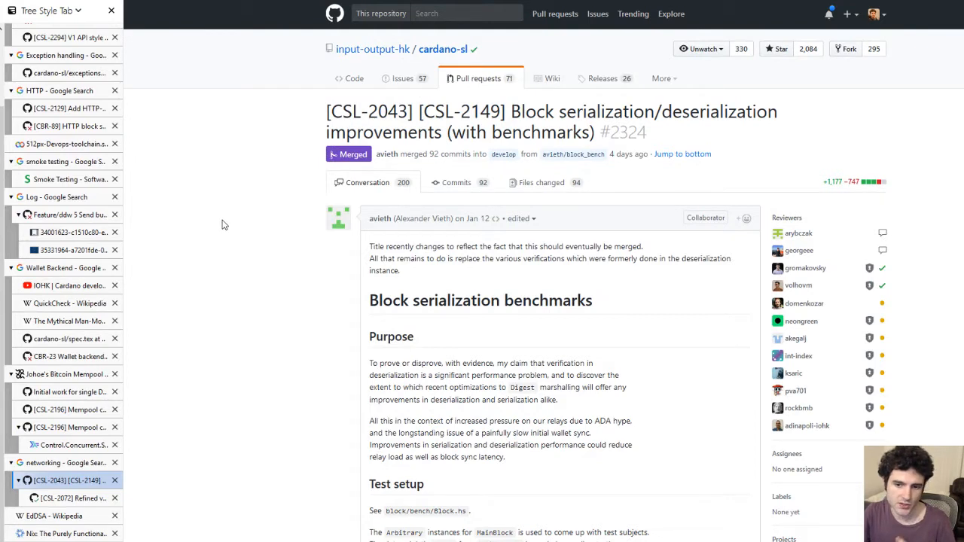
{"action": "mouse_move", "coordinate": [313, 340]}
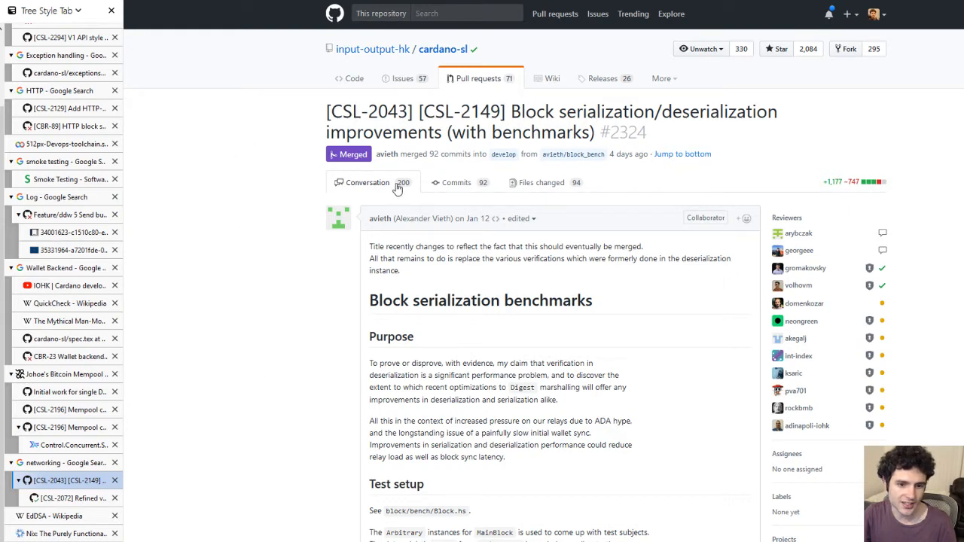
{"action": "left_click", "coordinate": [63, 32]}
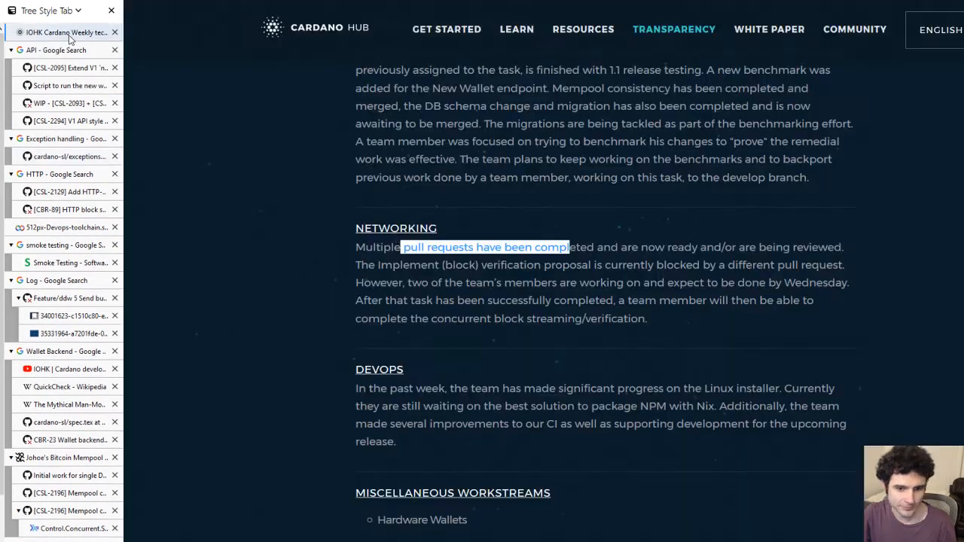
Follow the Networking link to the CSL-2072 Refined verification framework pull request #2380.
{"action": "scroll", "scroll_direction": "down", "scroll_amount": 3}
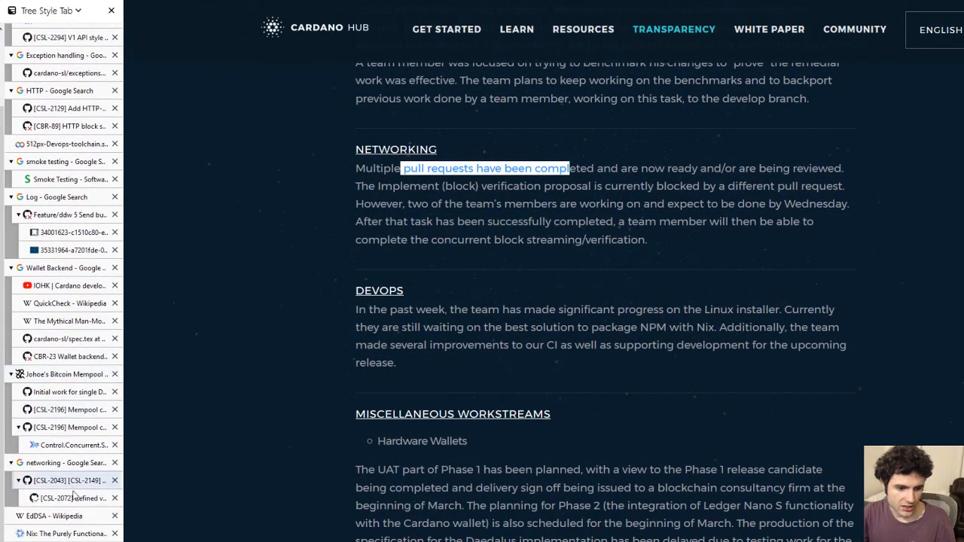
{"action": "left_click", "coordinate": [76, 498]}
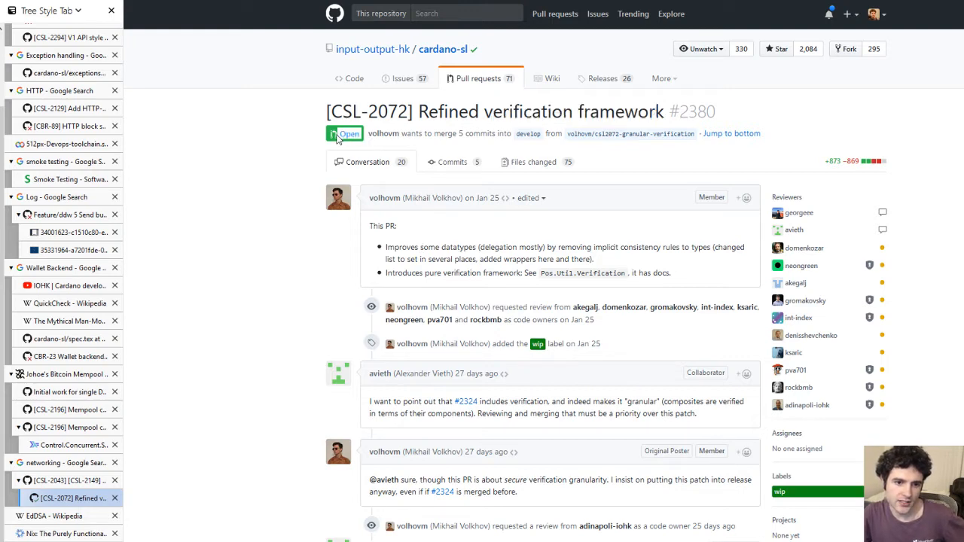
{"action": "mouse_move", "coordinate": [321, 183]}
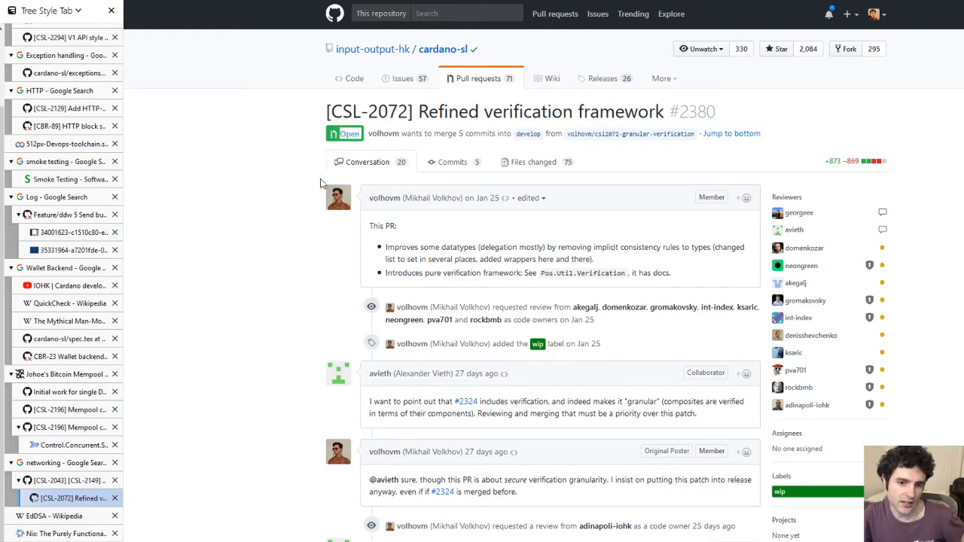
Check #2324's Merged status against open #2380, then return to the report's DevOps section.
{"action": "left_click", "coordinate": [67, 481]}
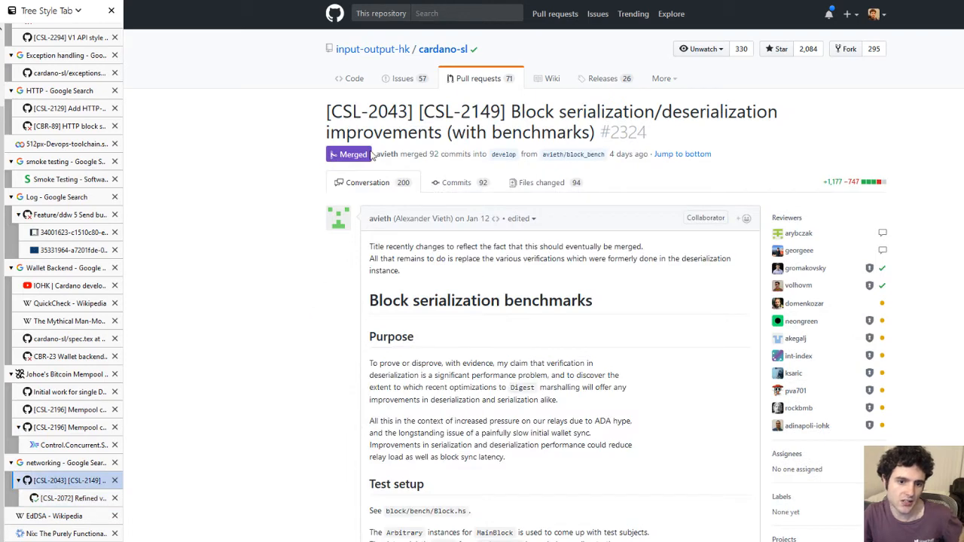
{"action": "double_click", "coordinate": [352, 154]}
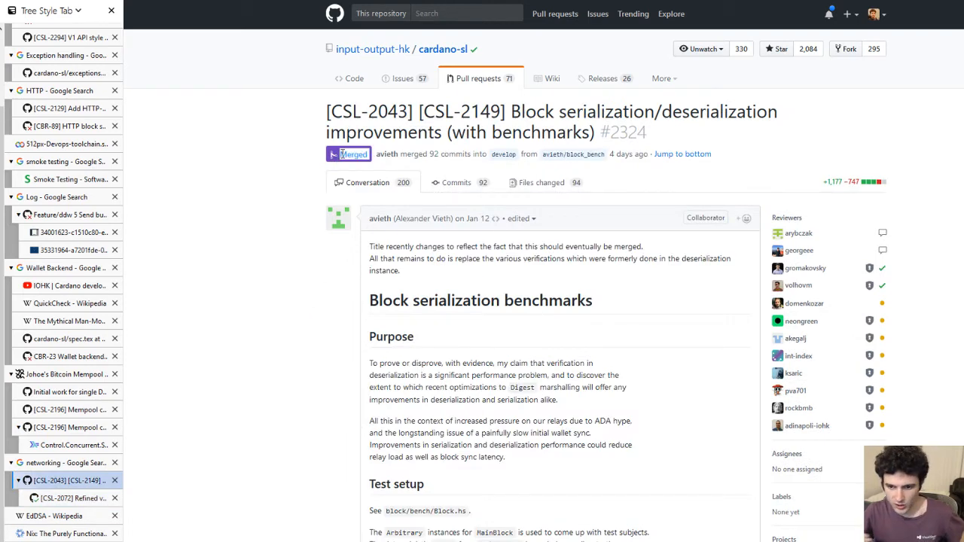
{"action": "left_click", "coordinate": [78, 497]}
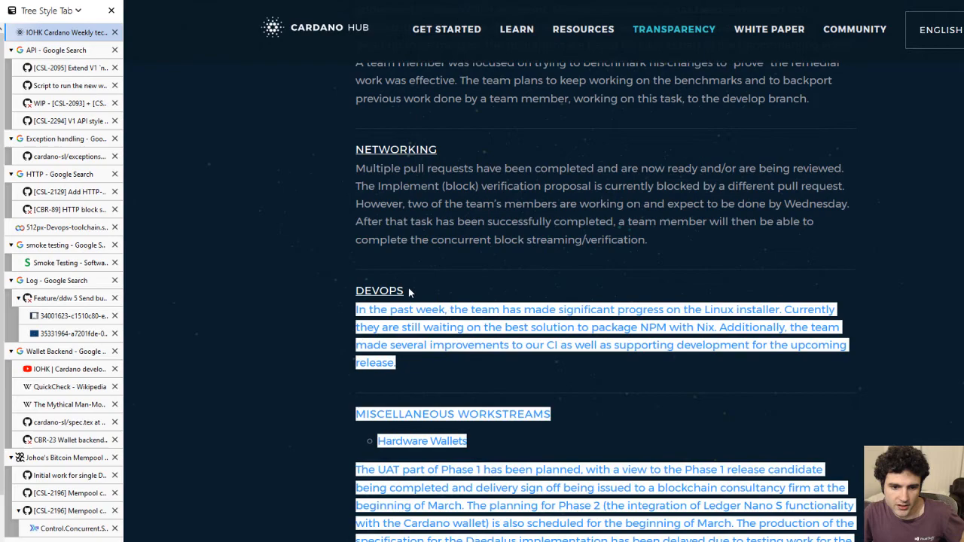
{"action": "scroll", "scroll_direction": "down", "scroll_amount": 3}
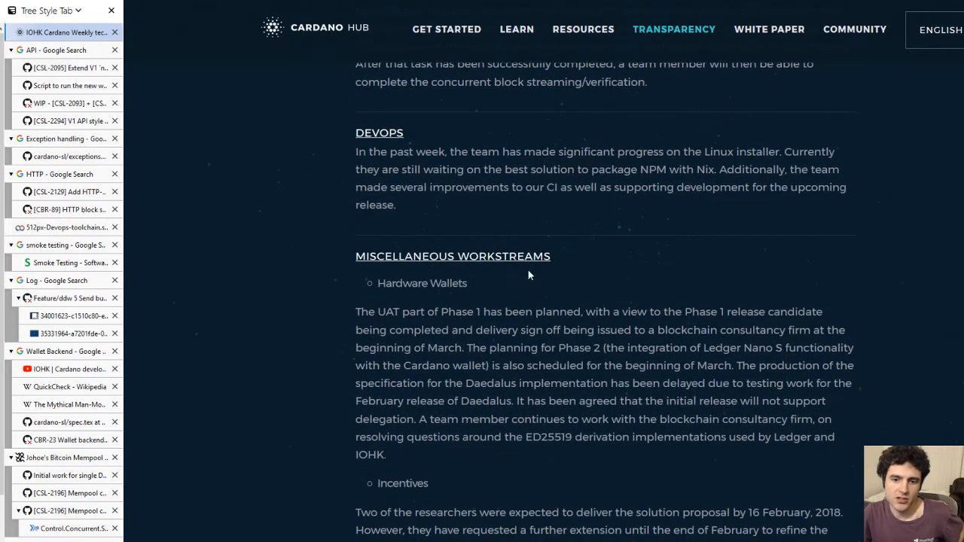
{"action": "scroll", "scroll_direction": "up", "scroll_amount": 3}
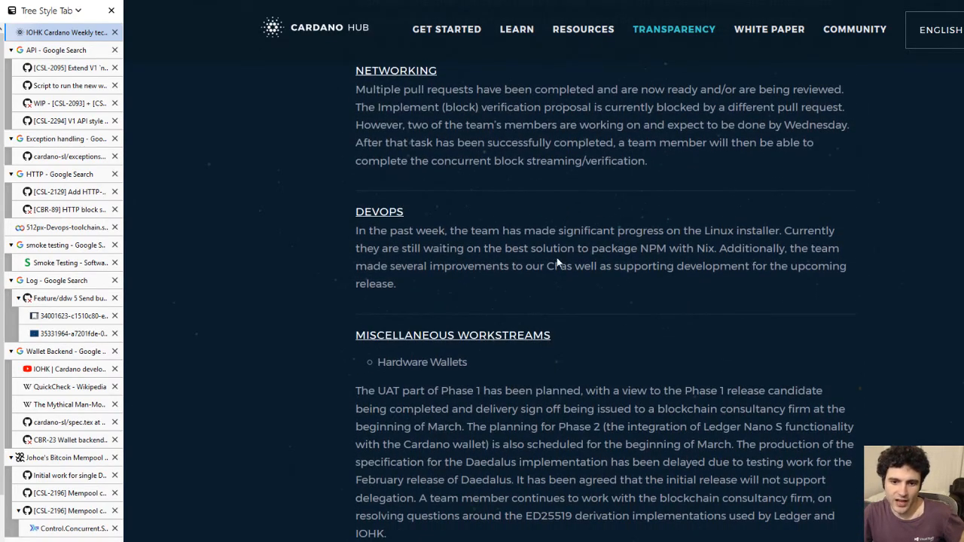
{"action": "double_click", "coordinate": [708, 230]}
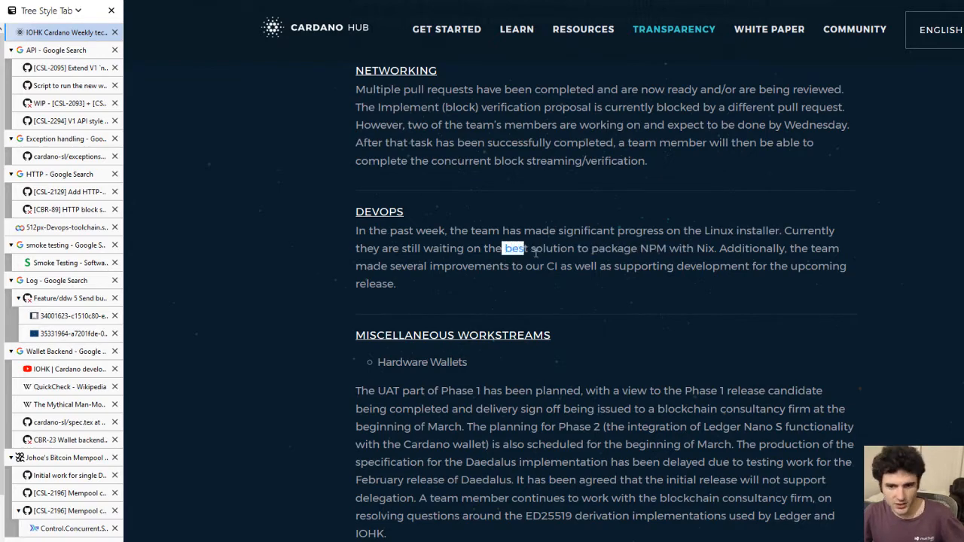
{"action": "left_click_drag", "start_coordinate": [502, 247], "coordinate": [708, 247]}
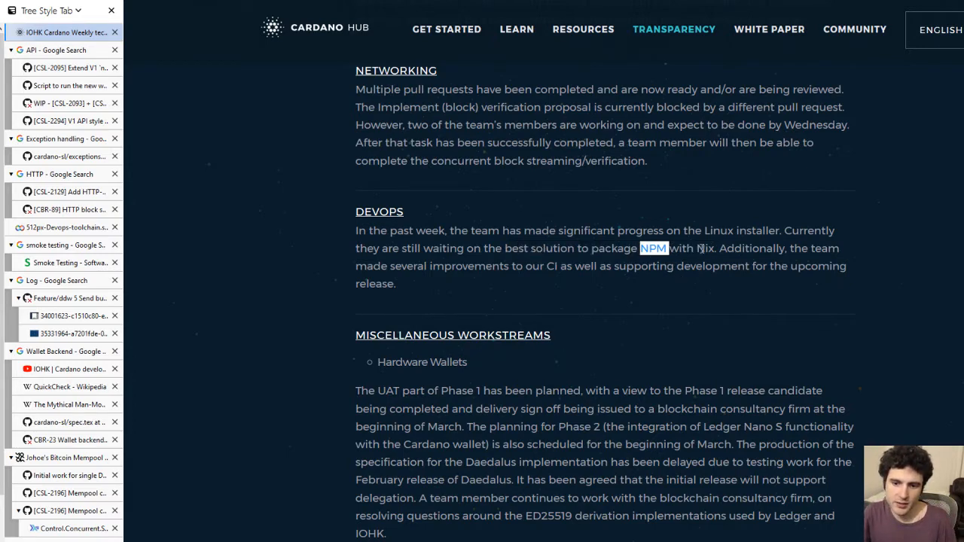
{"action": "left_click_drag", "start_coordinate": [642, 248], "coordinate": [690, 248]}
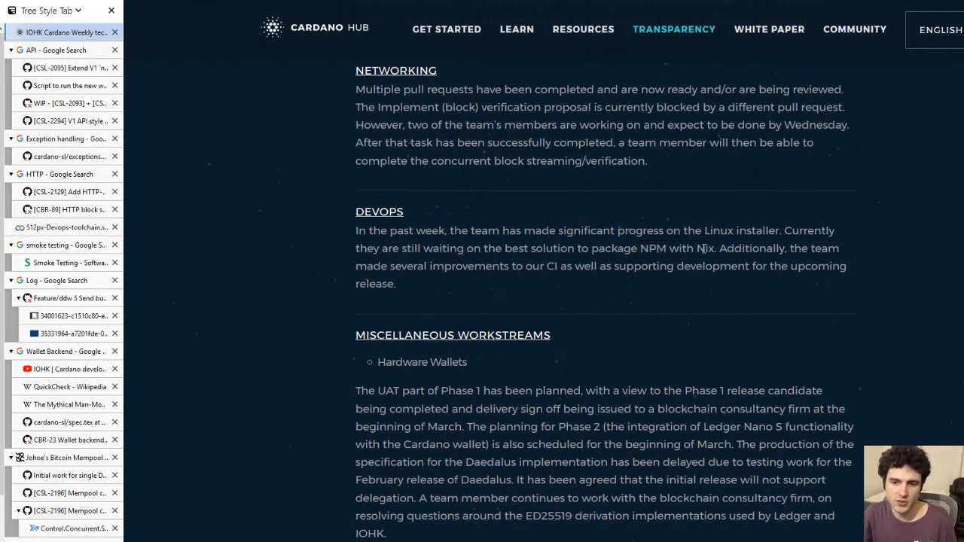
{"action": "double_click", "coordinate": [705, 247]}
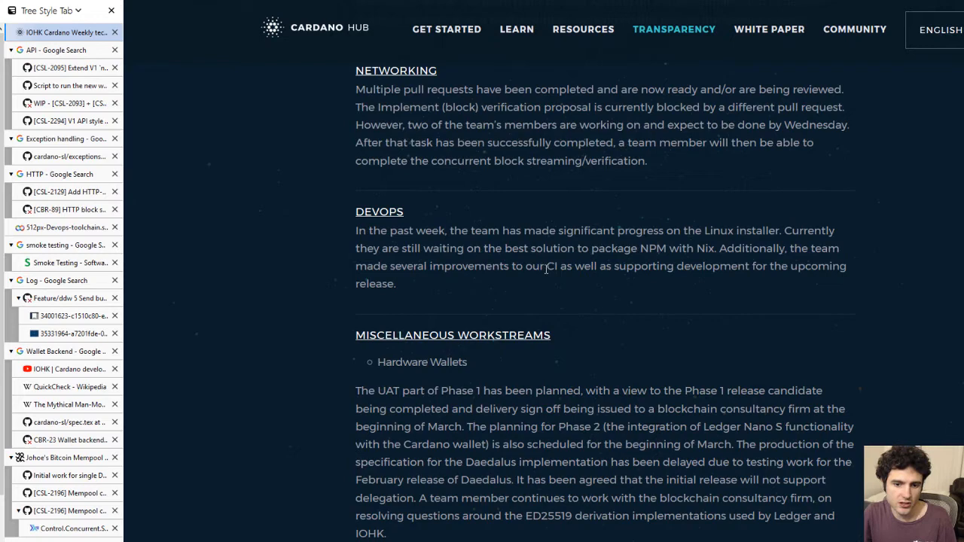
{"action": "left_click_drag", "start_coordinate": [544, 265], "coordinate": [746, 265]}
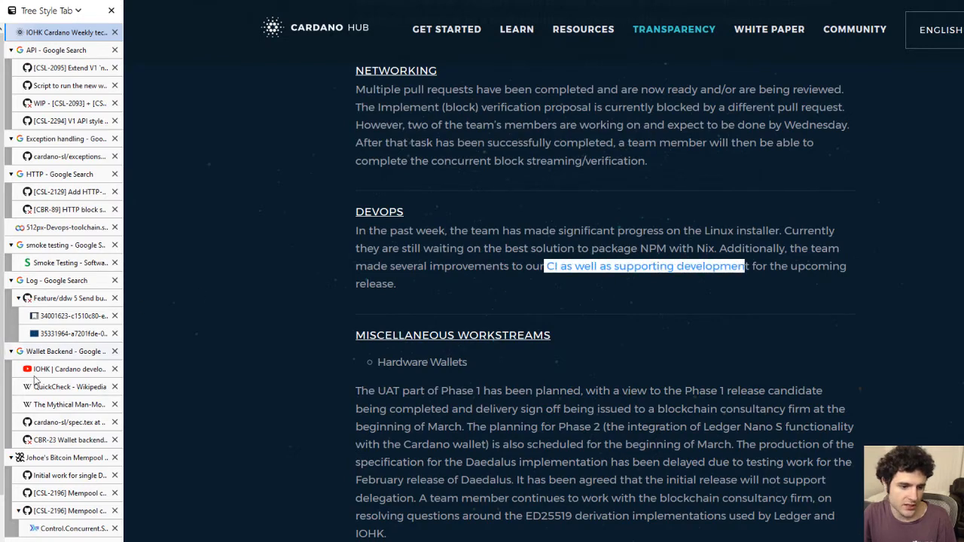
{"action": "scroll", "scroll_direction": "down", "scroll_amount": 3}
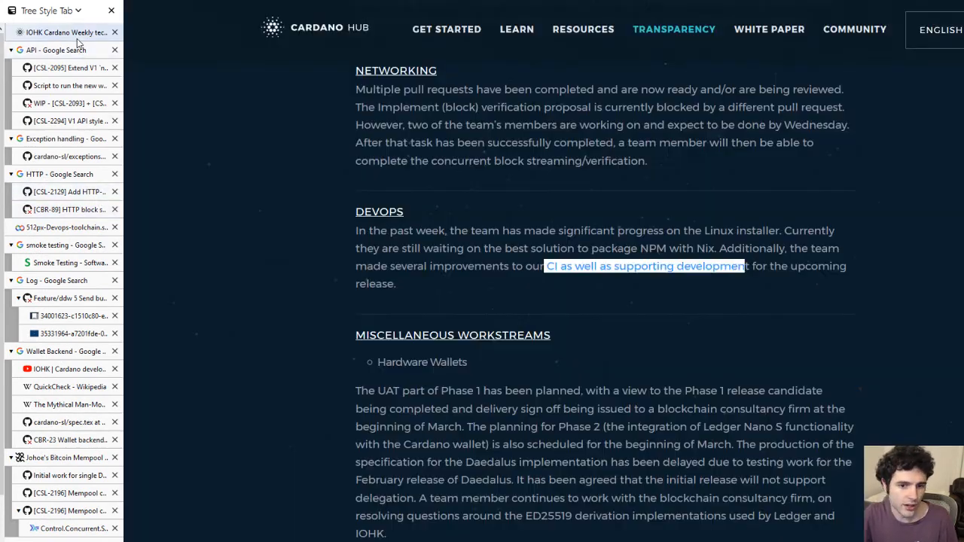
{"action": "scroll", "scroll_direction": "down", "scroll_amount": 3}
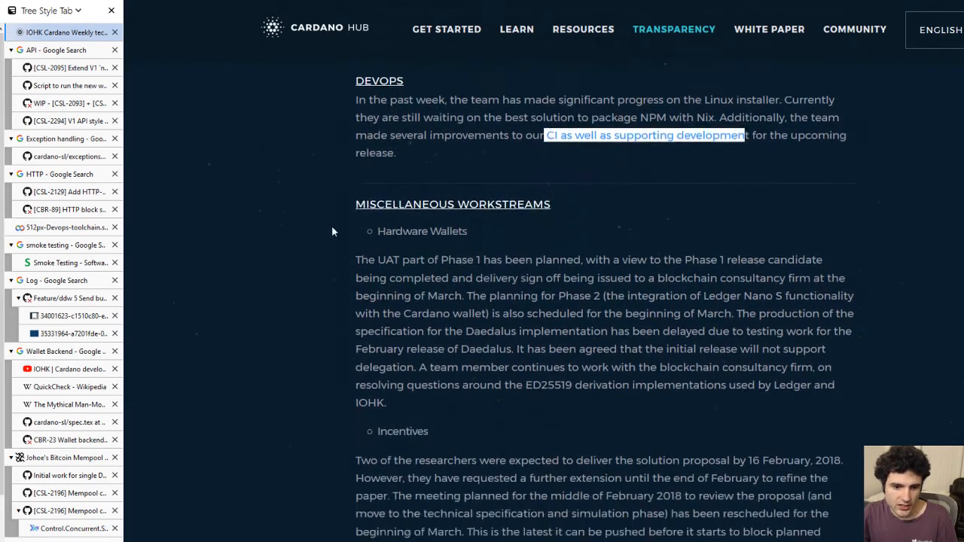
{"action": "scroll", "scroll_direction": "down", "scroll_amount": 3}
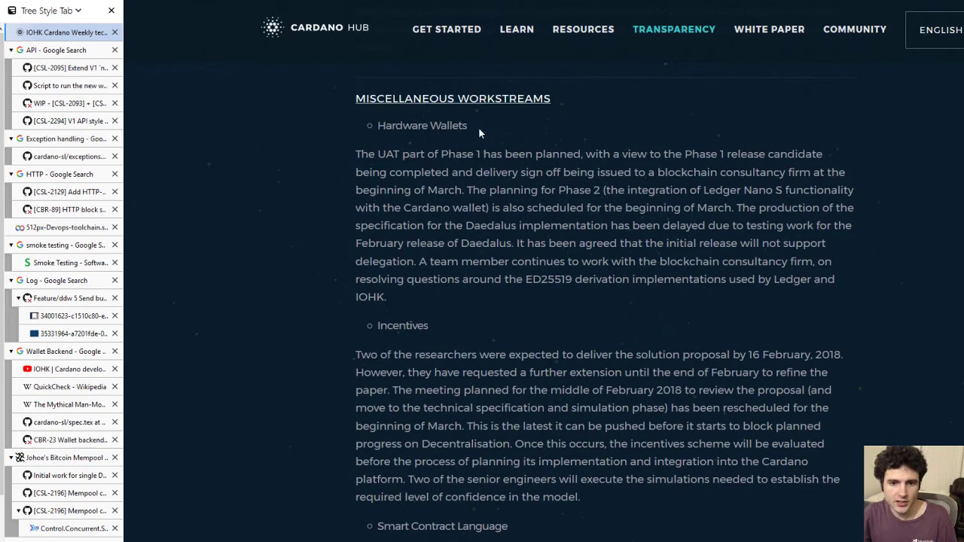
{"action": "double_click", "coordinate": [421, 126]}
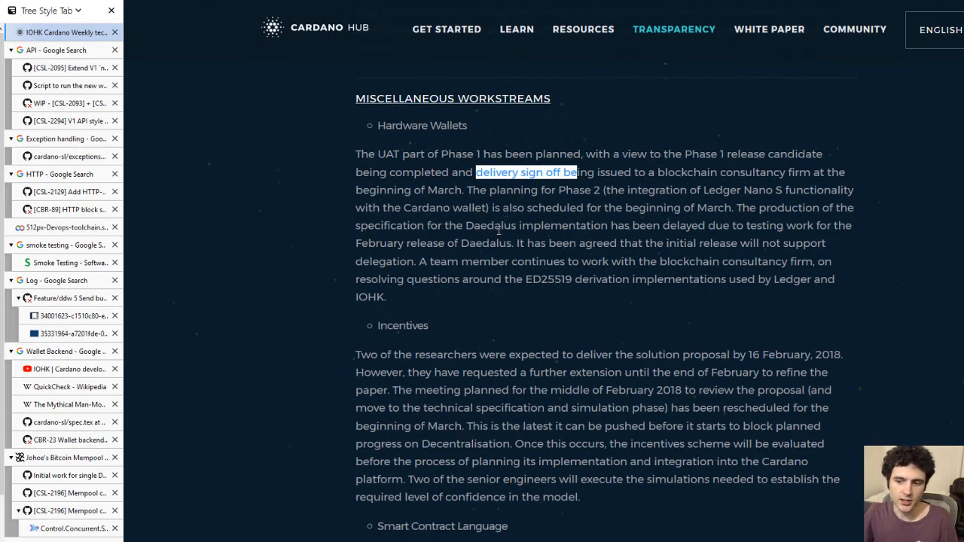
{"action": "mouse_move", "coordinate": [613, 229]}
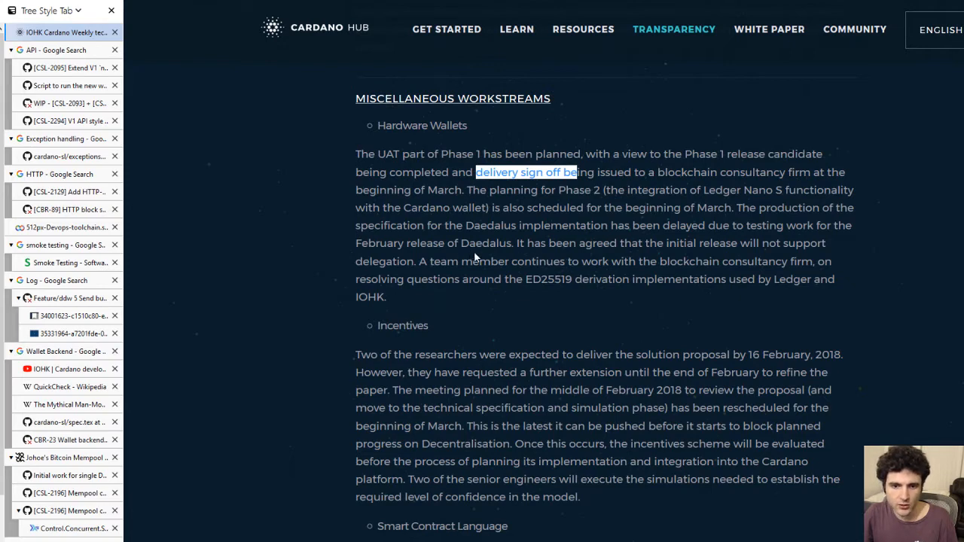
{"action": "mouse_move", "coordinate": [500, 262]}
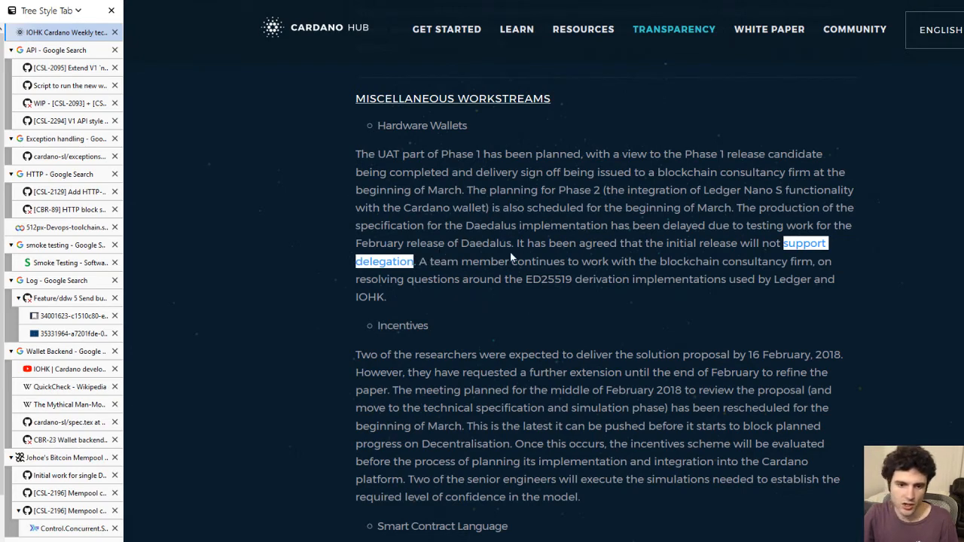
{"action": "mouse_move", "coordinate": [443, 274]}
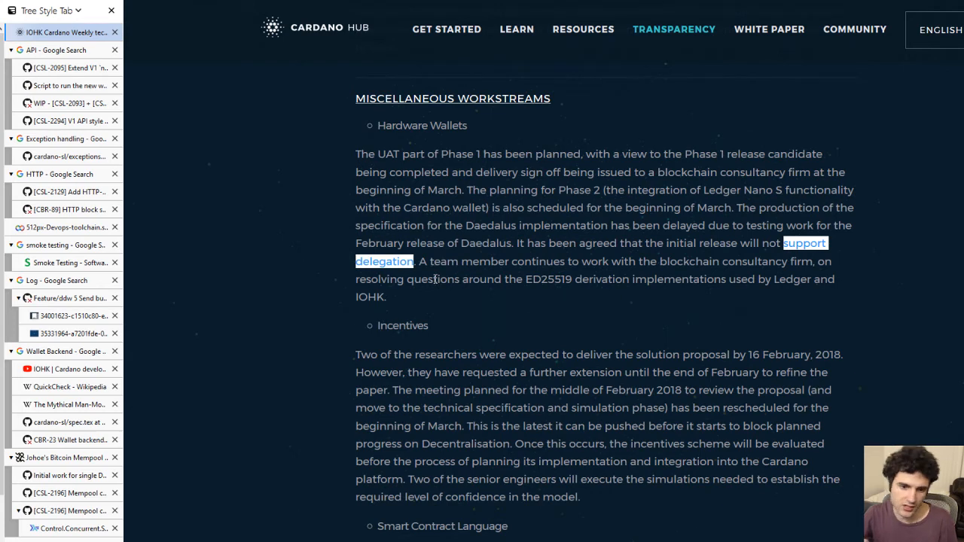
{"action": "scroll", "scroll_direction": "down", "scroll_amount": 3}
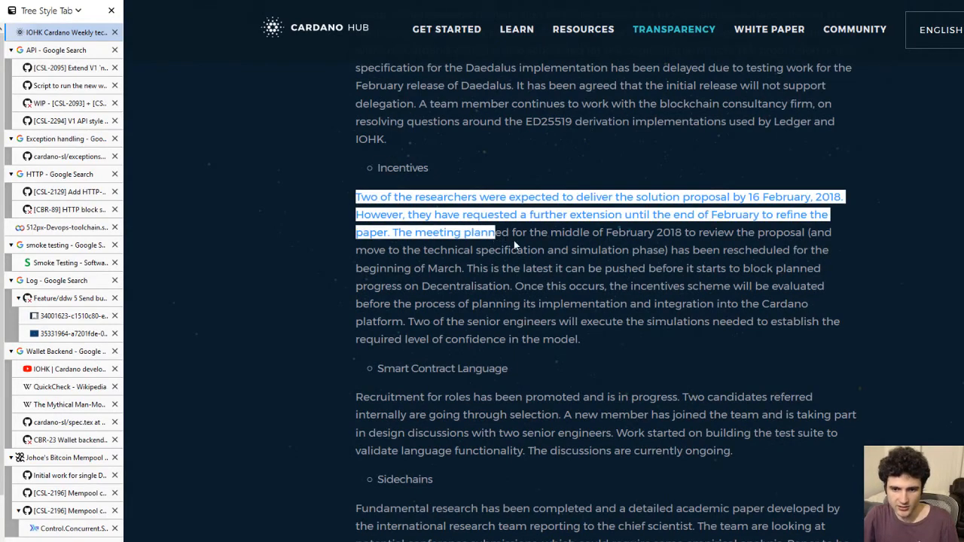
{"action": "mouse_move", "coordinate": [539, 243]}
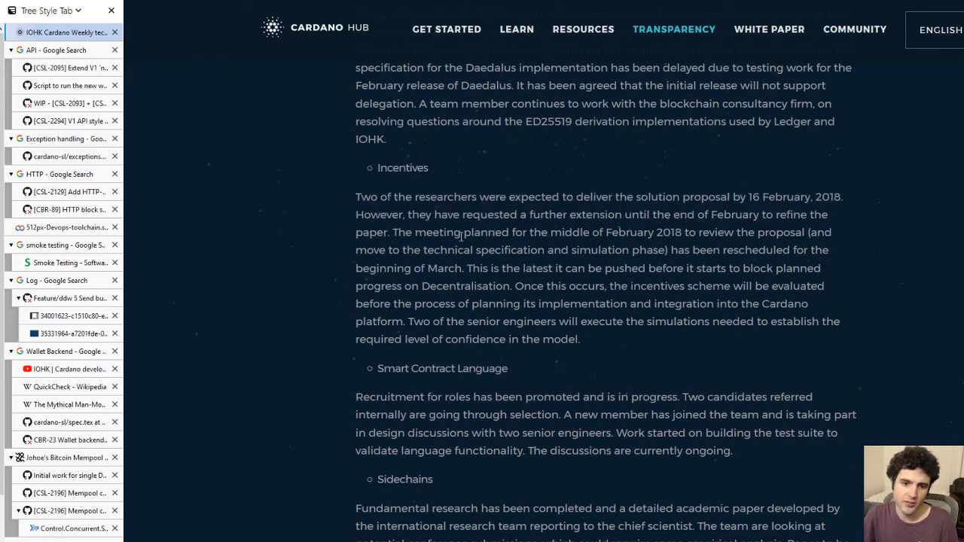
{"action": "mouse_move", "coordinate": [363, 211]}
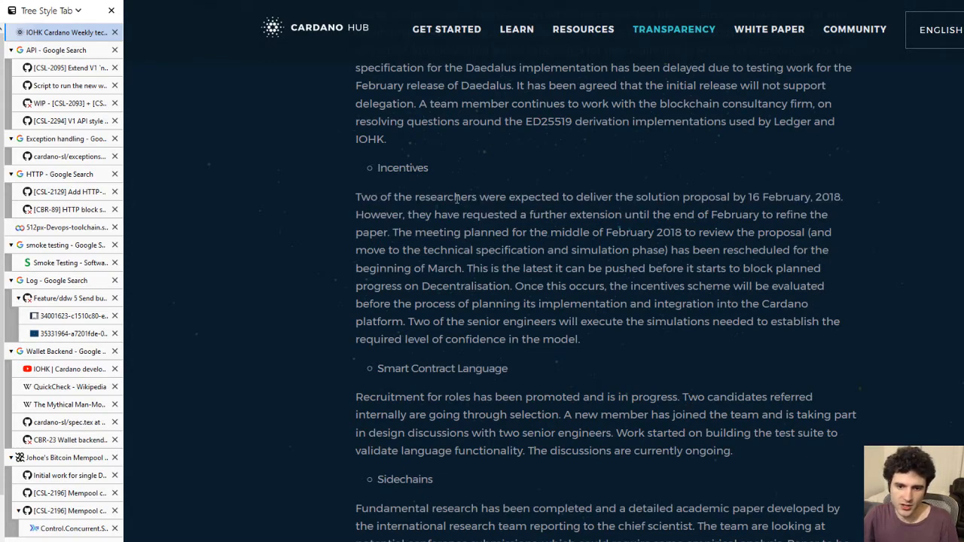
{"action": "mouse_move", "coordinate": [444, 220]}
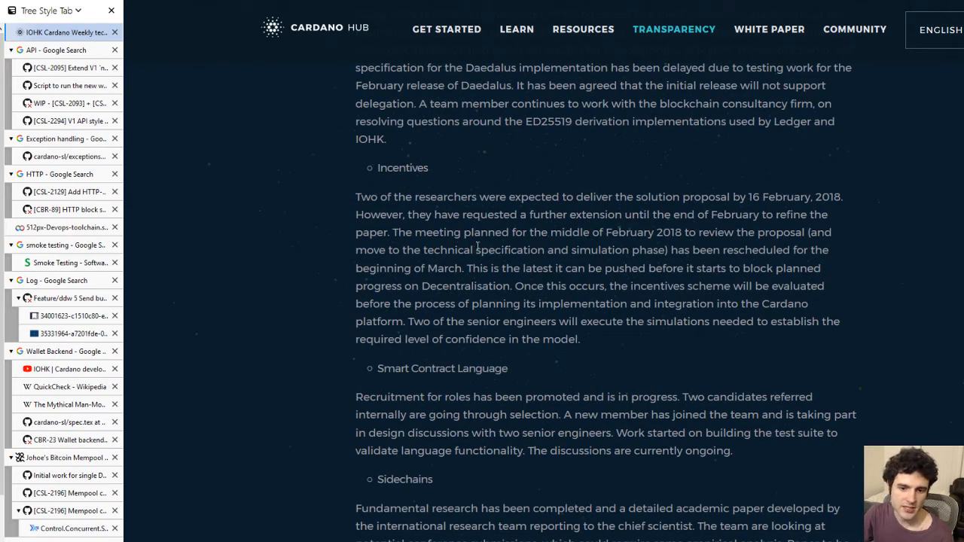
{"action": "mouse_move", "coordinate": [382, 258]}
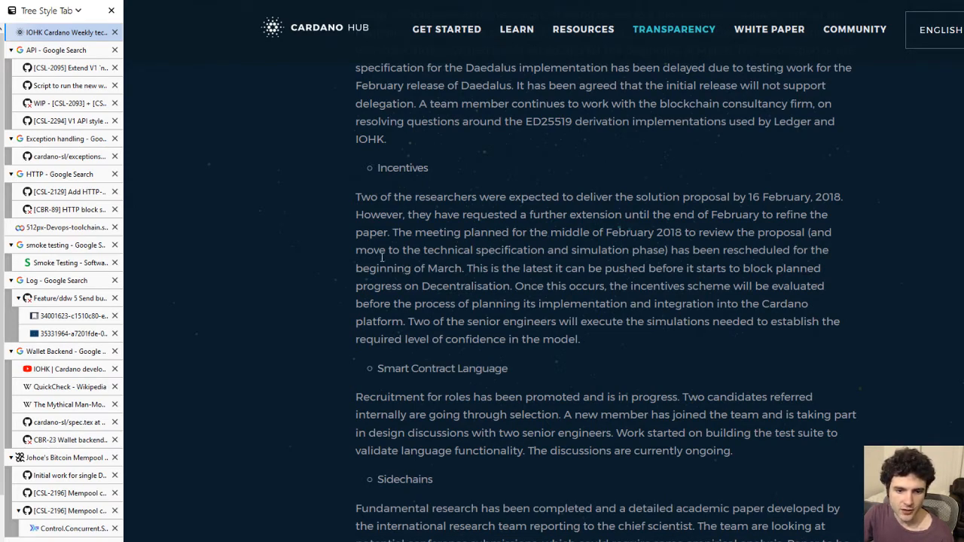
{"action": "left_click_drag", "start_coordinate": [365, 268], "coordinate": [427, 268]}
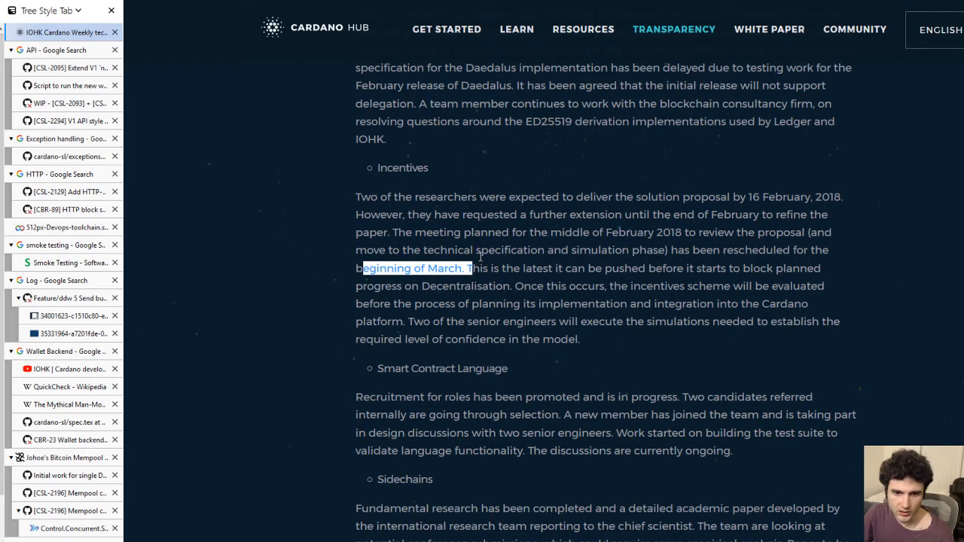
{"action": "mouse_move", "coordinate": [581, 232]}
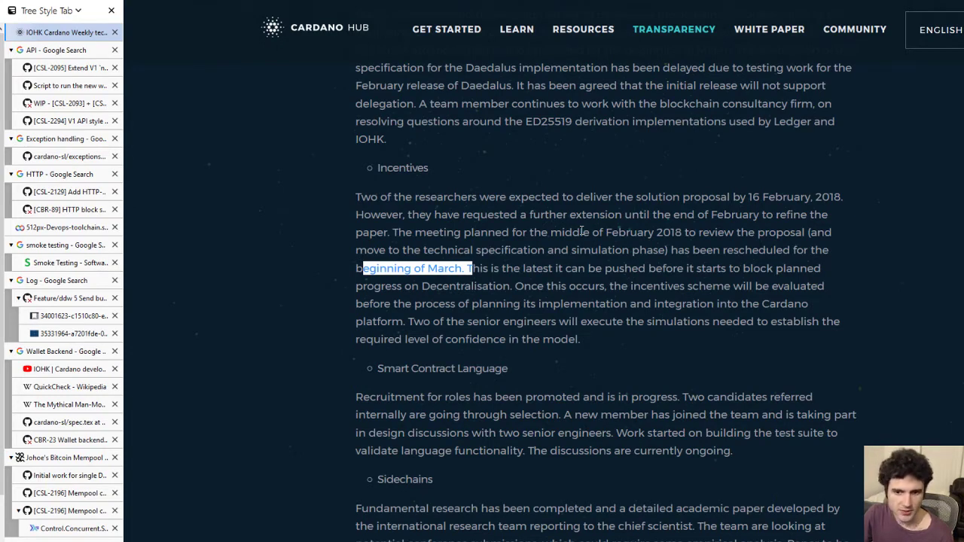
{"action": "mouse_move", "coordinate": [560, 256]}
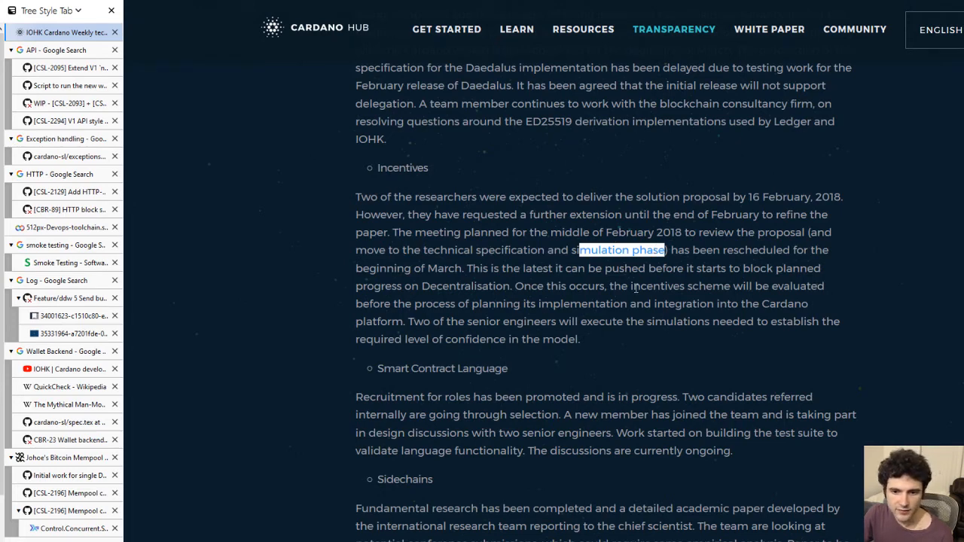
{"action": "mouse_move", "coordinate": [460, 303]}
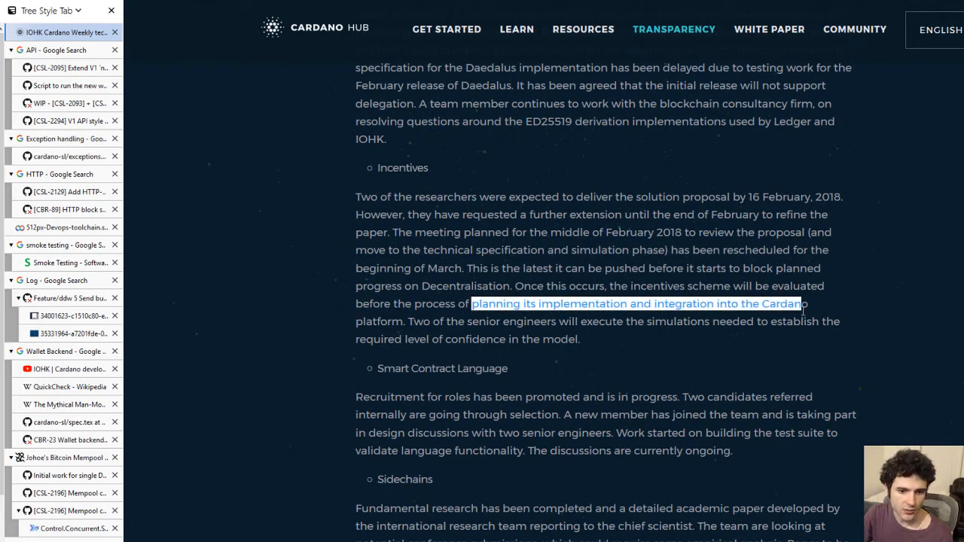
{"action": "left_click_drag", "start_coordinate": [803, 303], "coordinate": [538, 322]}
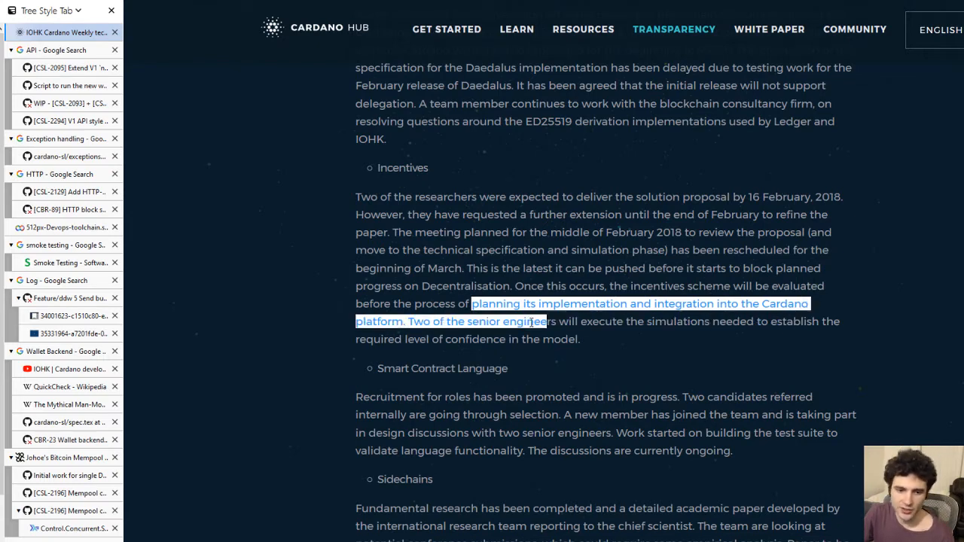
{"action": "double_click", "coordinate": [441, 268]}
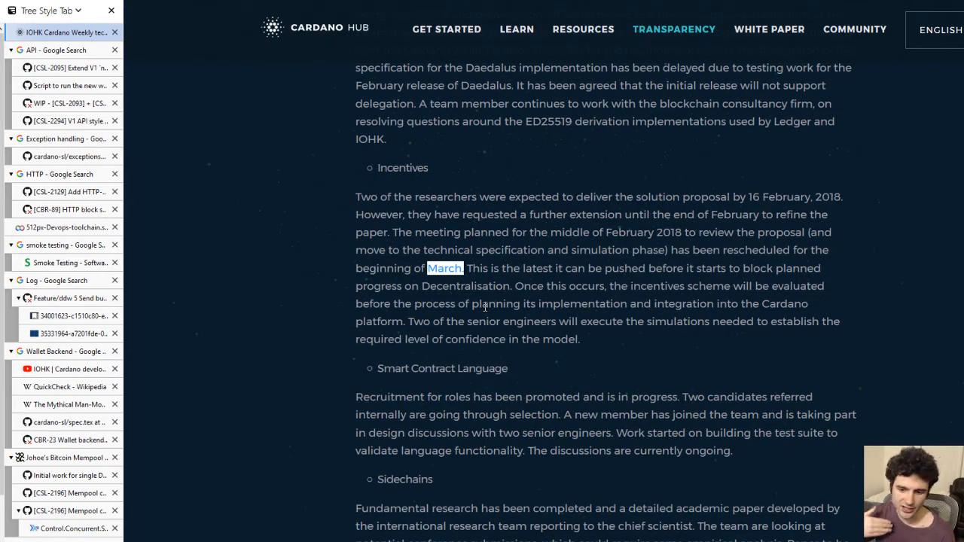
{"action": "scroll", "scroll_direction": "down", "scroll_amount": 3}
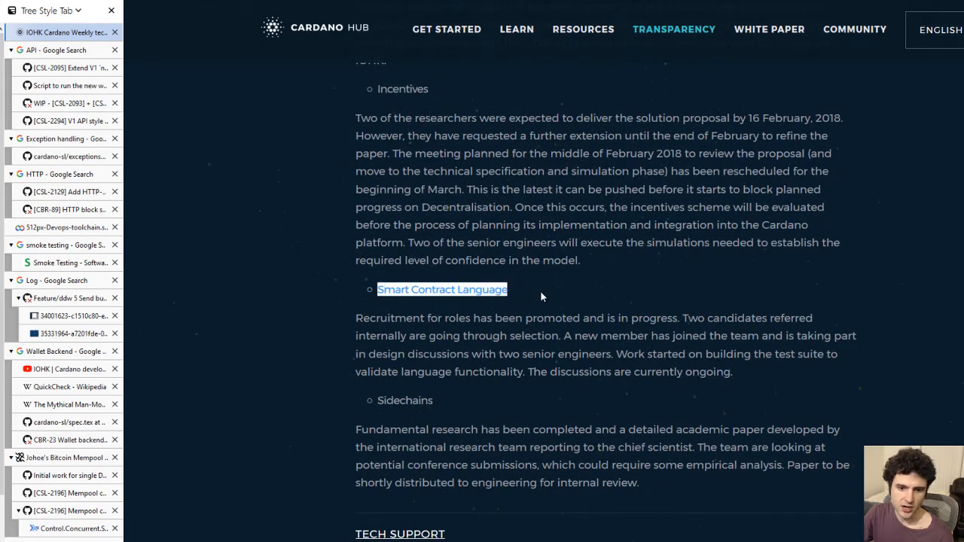
{"action": "scroll", "scroll_direction": "down", "scroll_amount": 3}
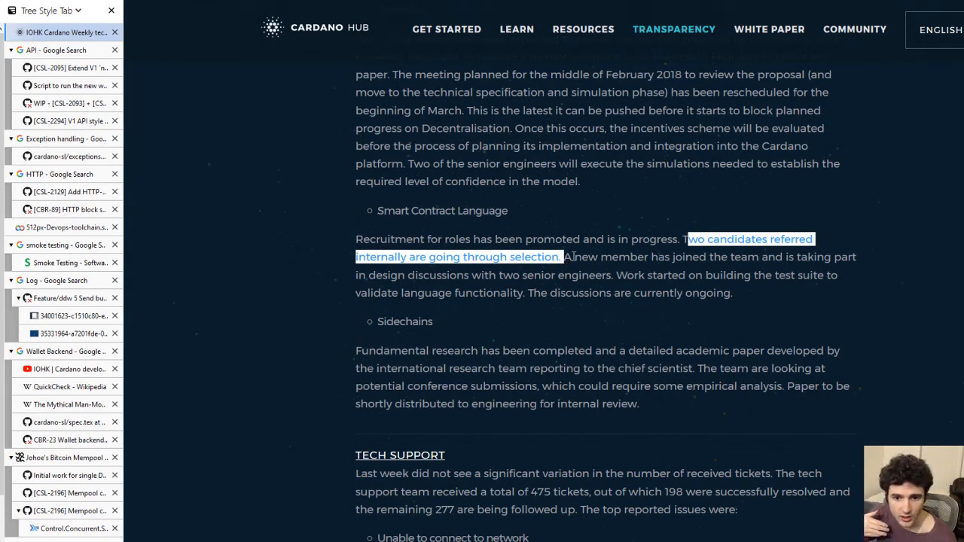
{"action": "mouse_move", "coordinate": [536, 299]}
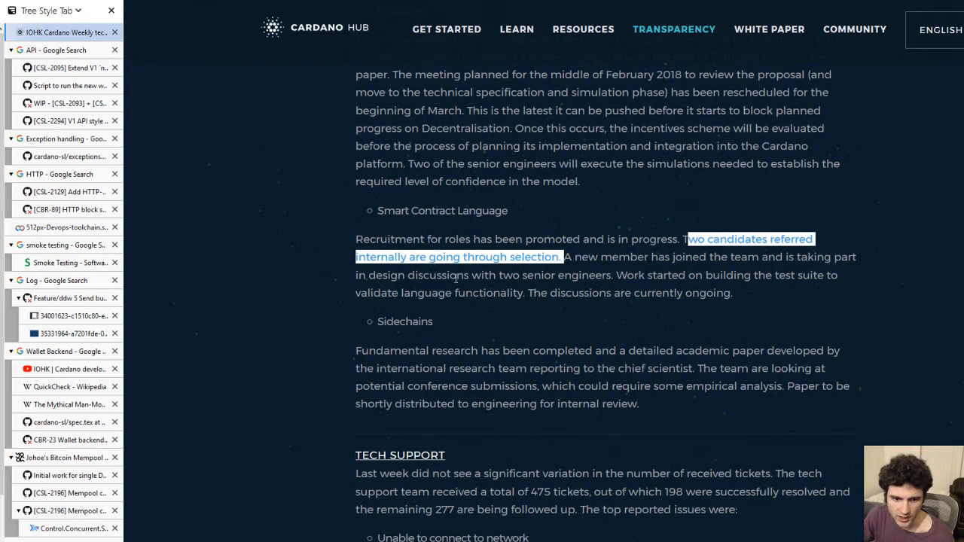
{"action": "mouse_move", "coordinate": [508, 214]}
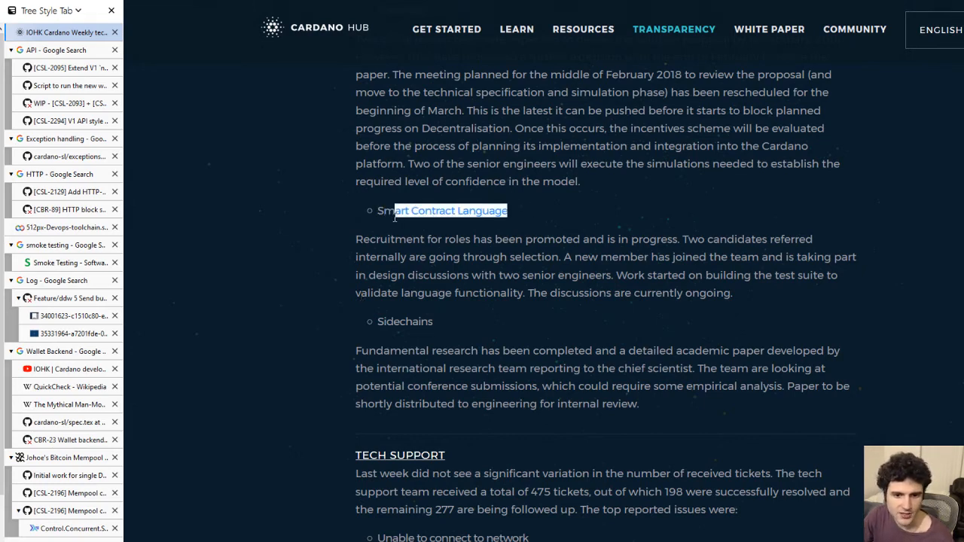
{"action": "scroll", "scroll_direction": "down", "scroll_amount": 3}
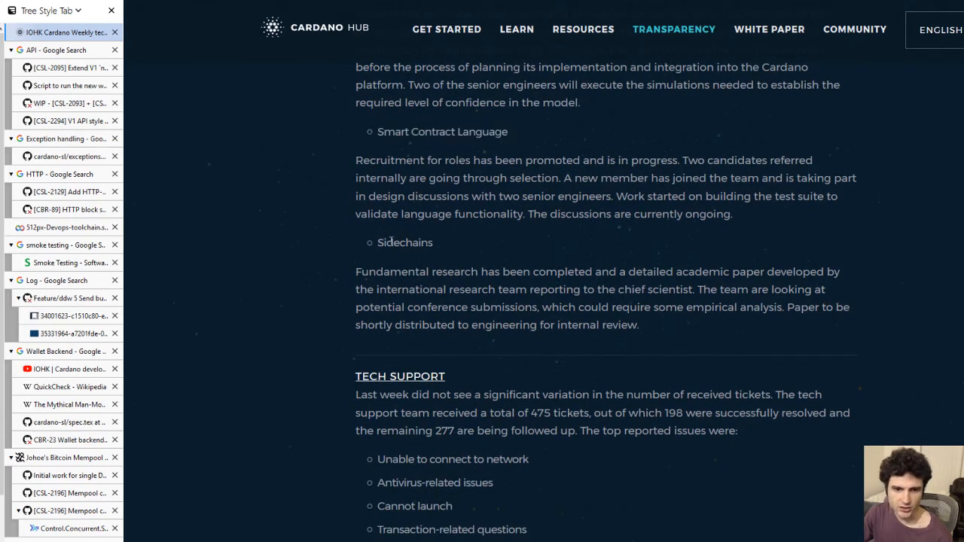
{"action": "left_click_drag", "start_coordinate": [363, 272], "coordinate": [501, 271]}
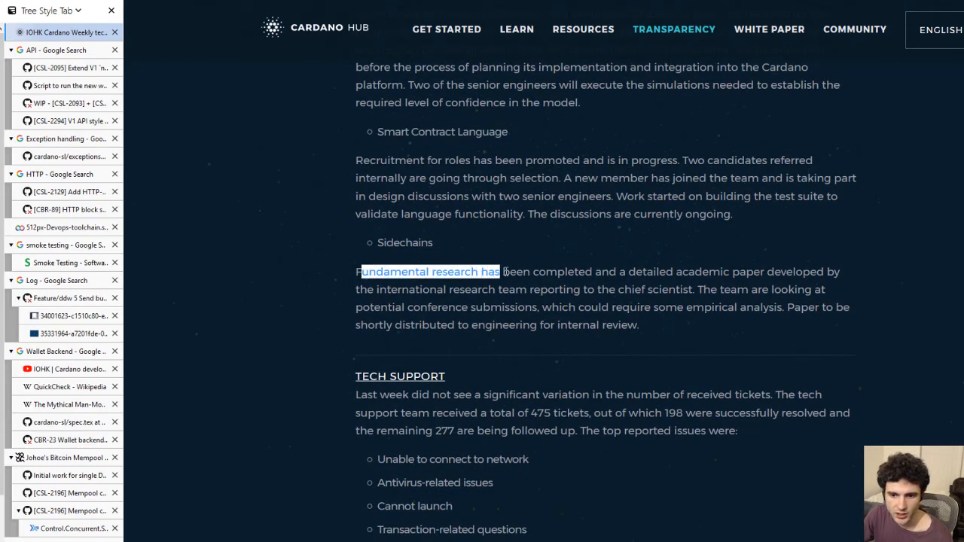